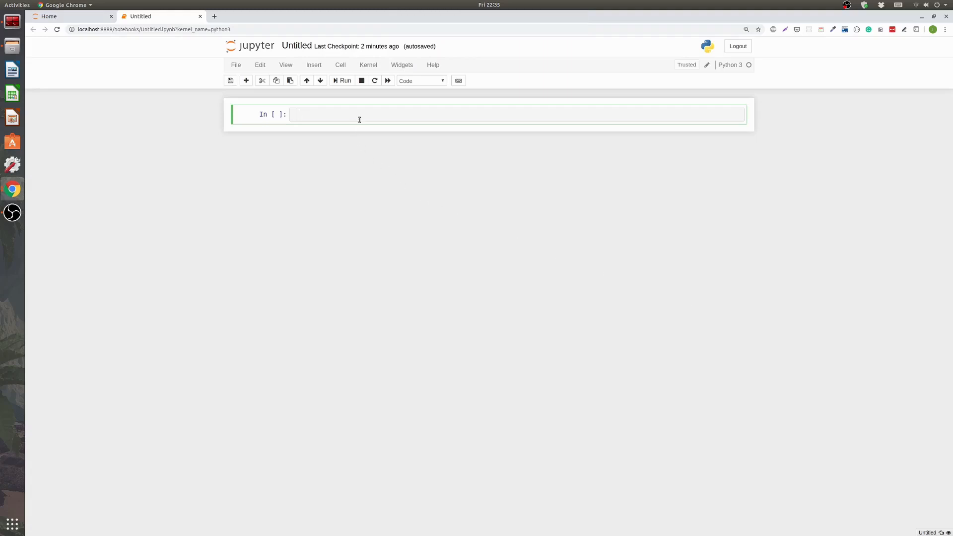
Step: Import namedtuple from collections in the first code cell
click(357, 114)
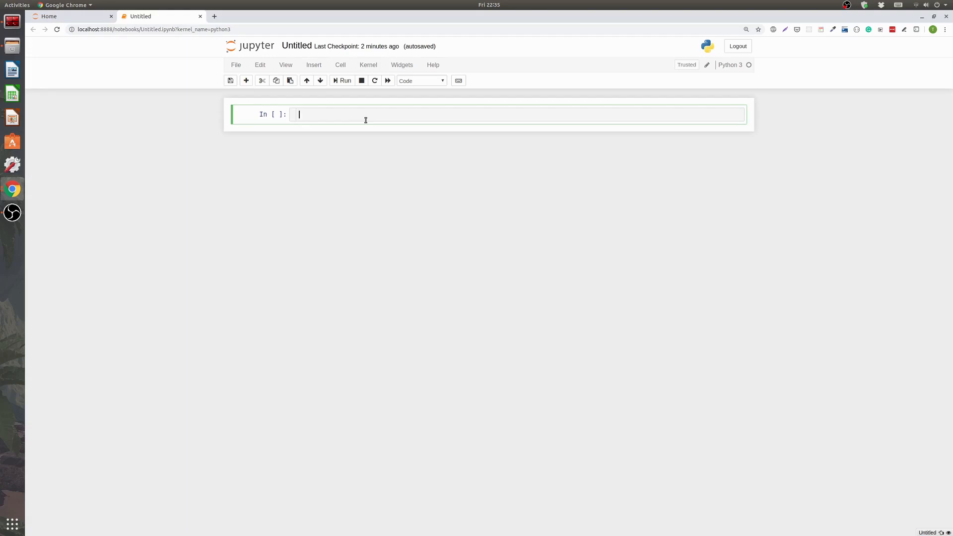
text(from)
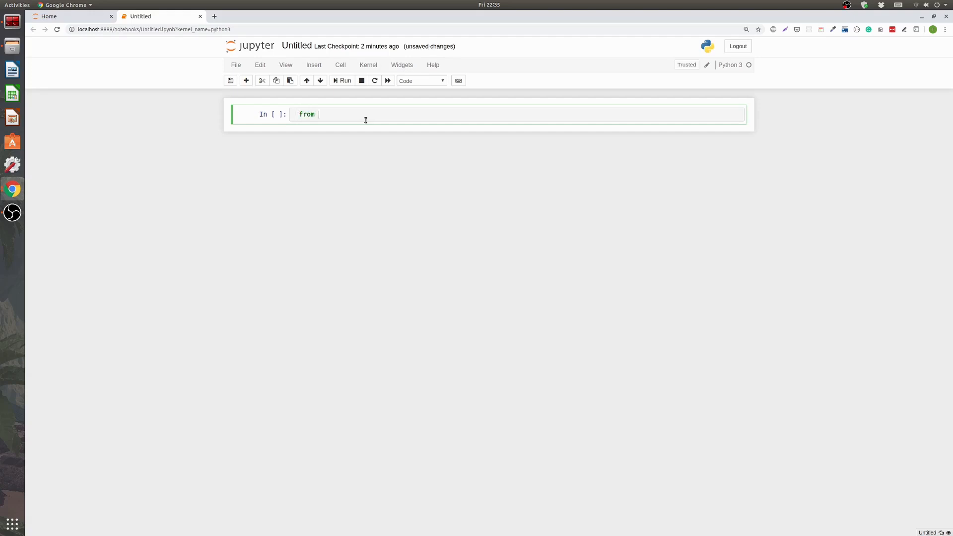
text(collect)
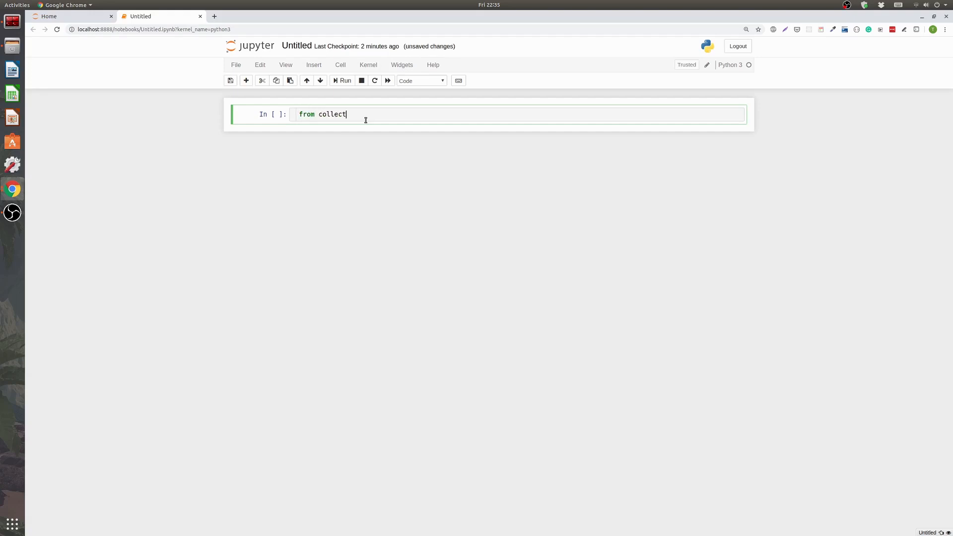
text(ions import namedtuple)
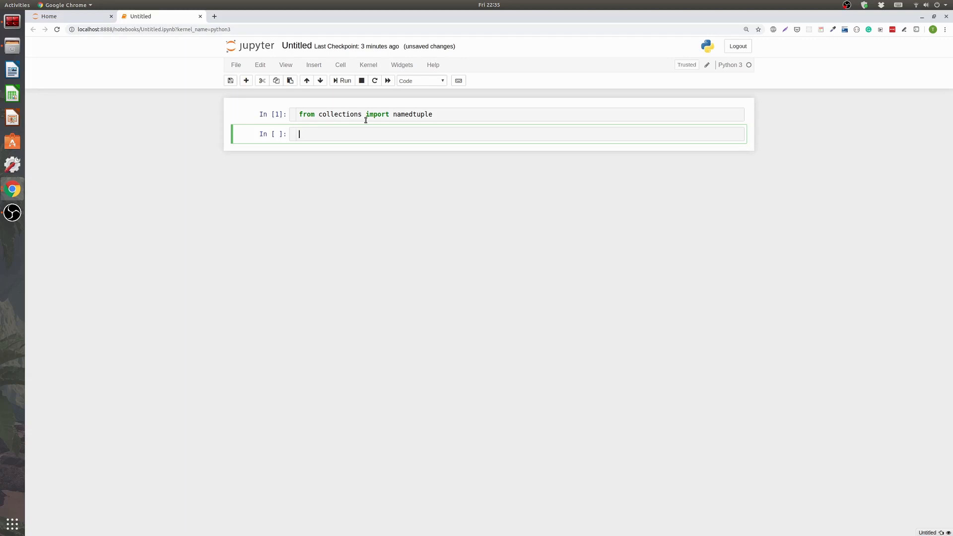
Step: Define a features list mixing numbers with the name string 'tyler'
text(fea)
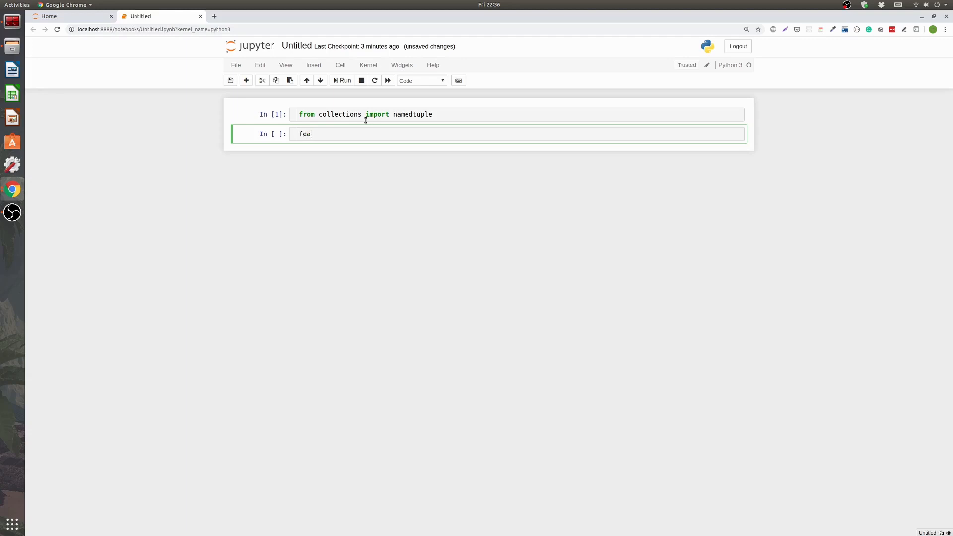
text(tures = [1,)
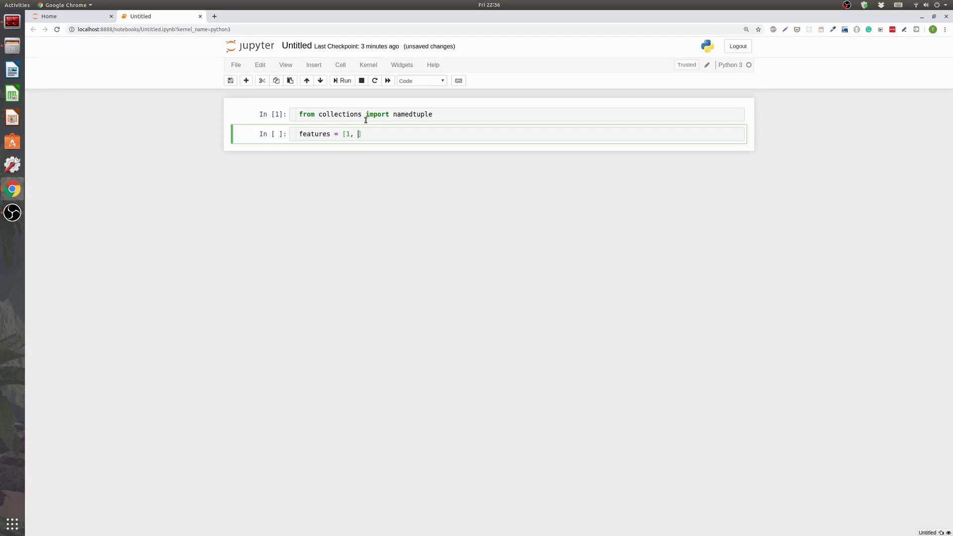
text(2, 5,)
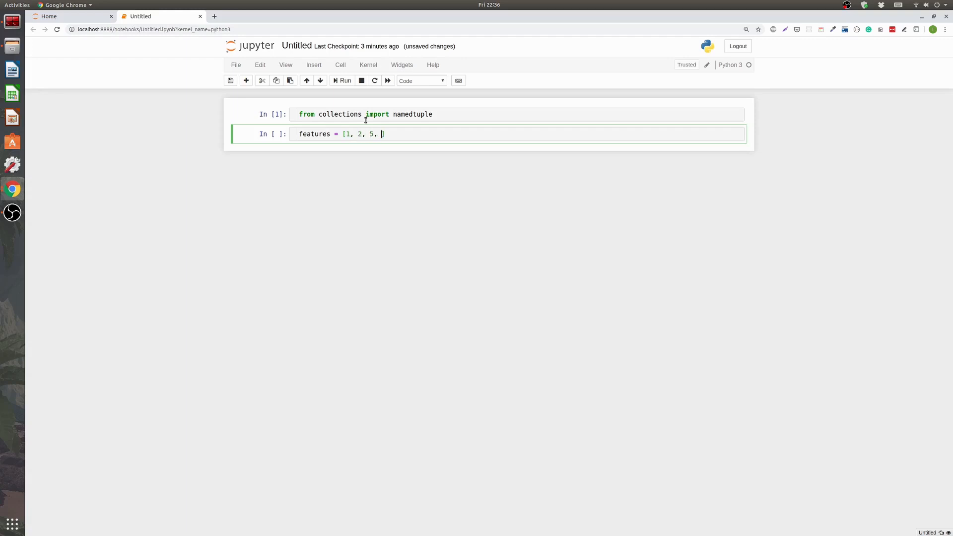
text("name"])
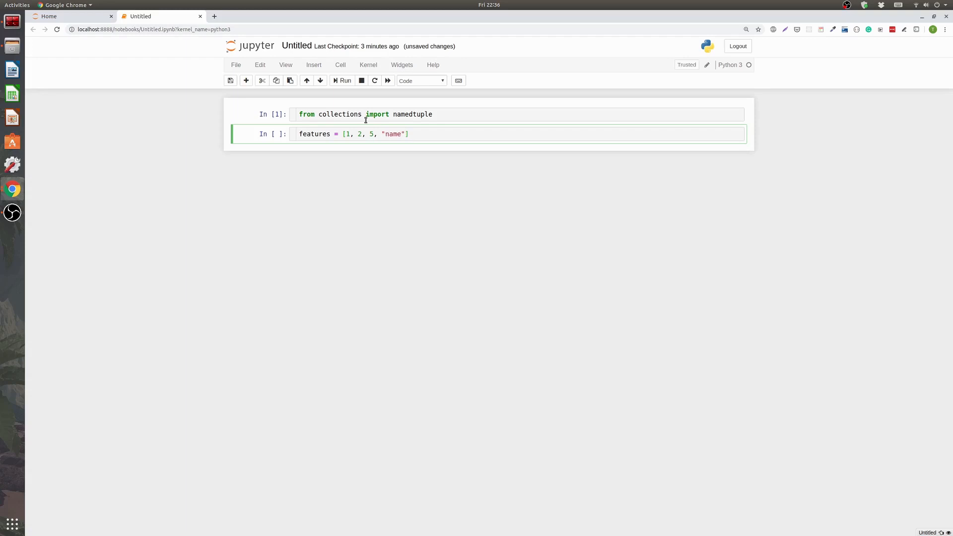
text(tyler)
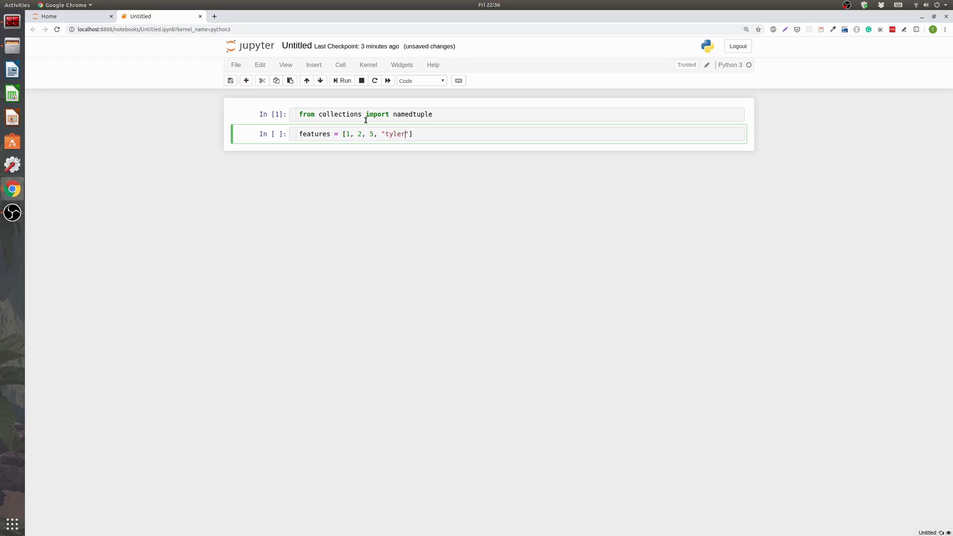
text(, 12)
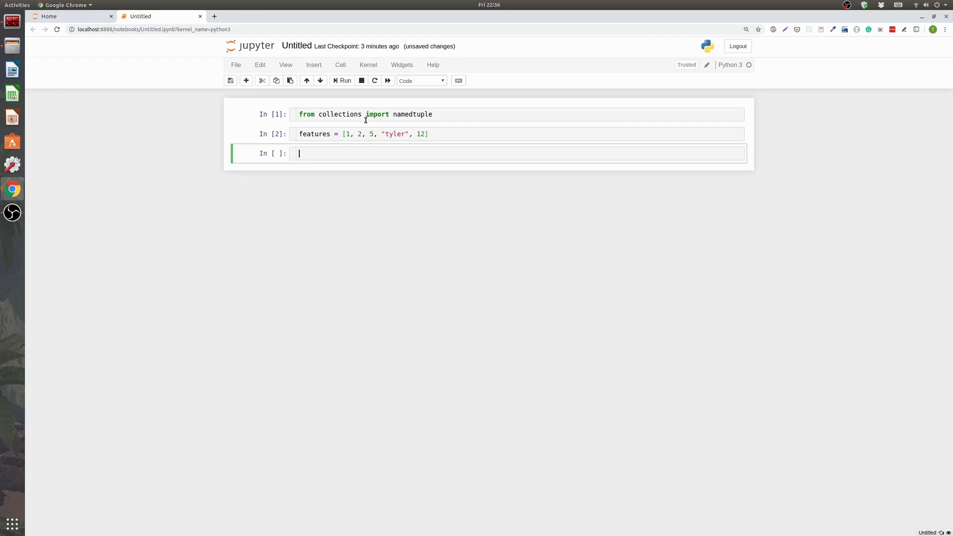
Step: Define Features = namedtuple('Features', ['age', 'gender', 'name']) and run it
text(Feat)
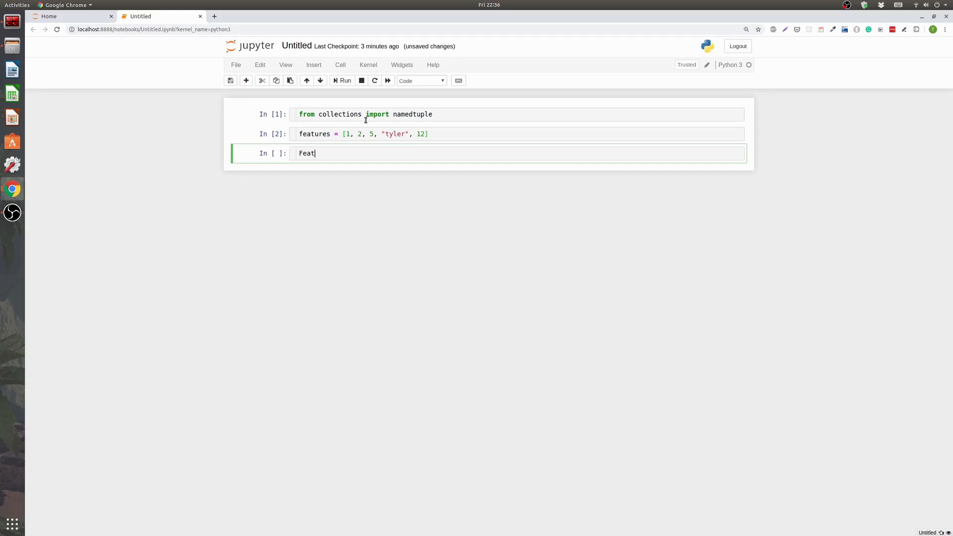
text(ures =)
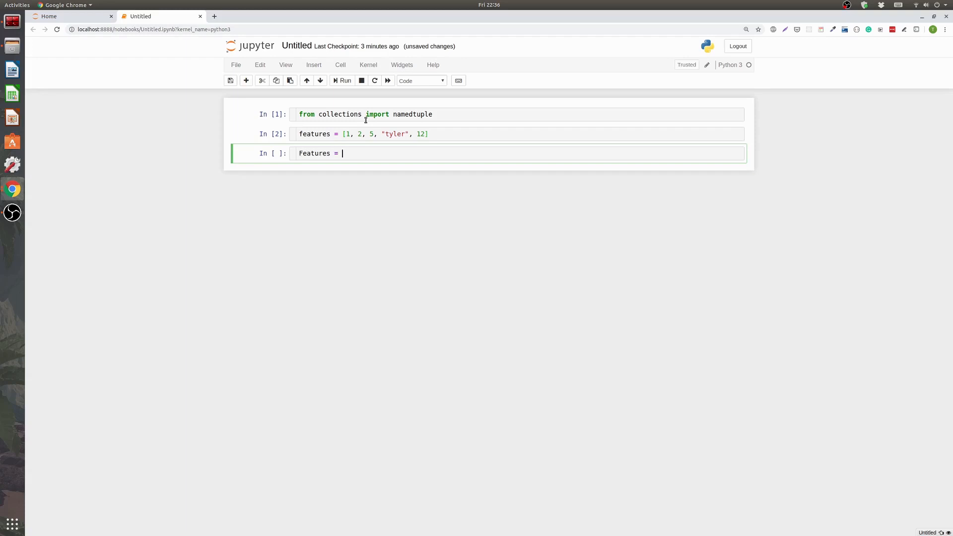
text(namedtuple()
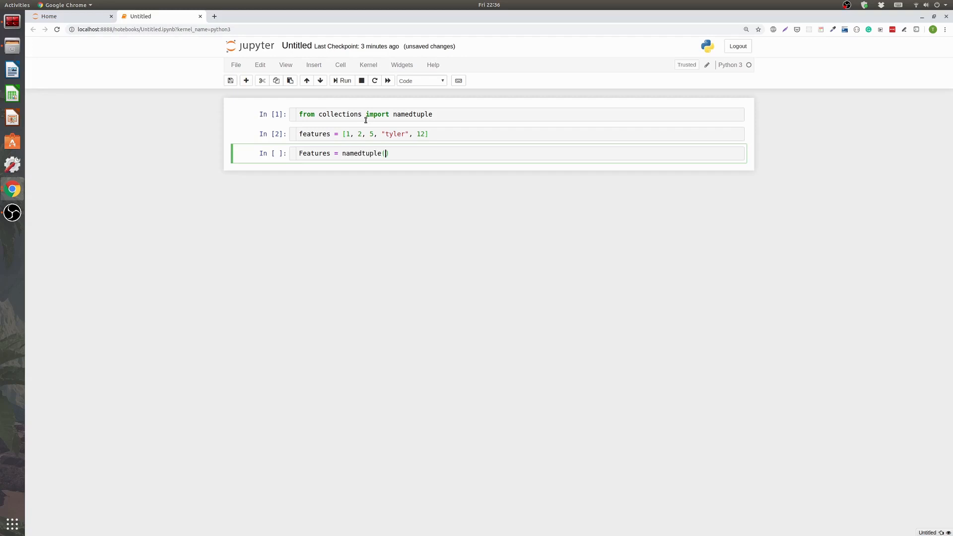
text('Featur)
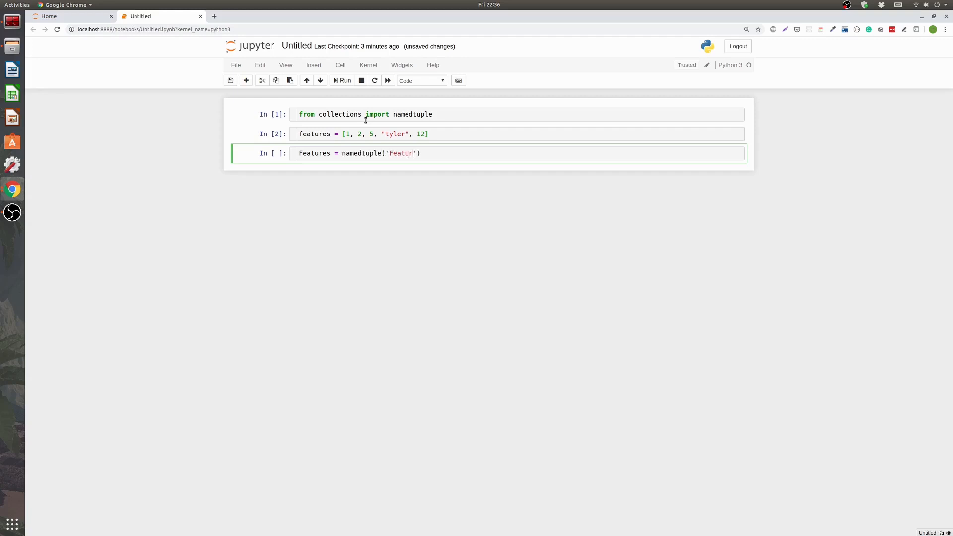
text(es', [''])
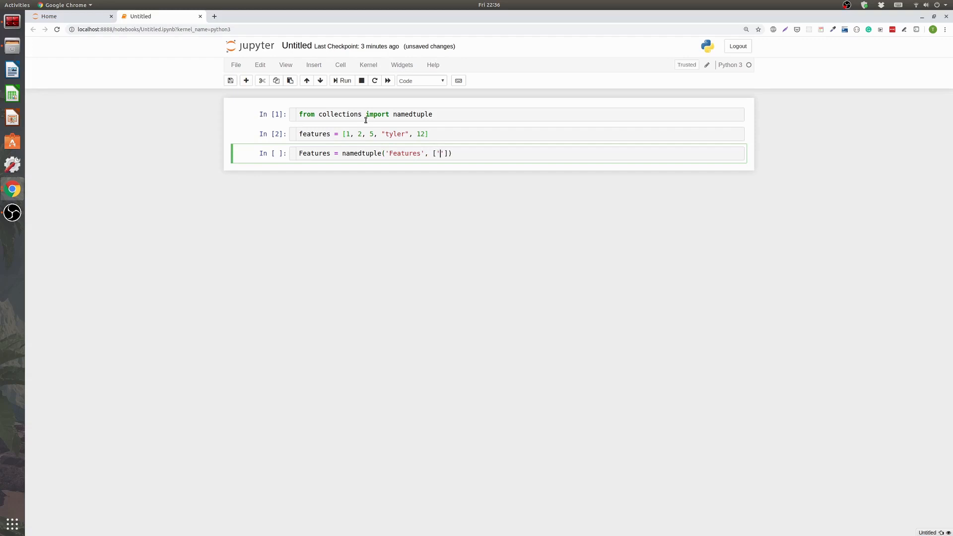
text(age)
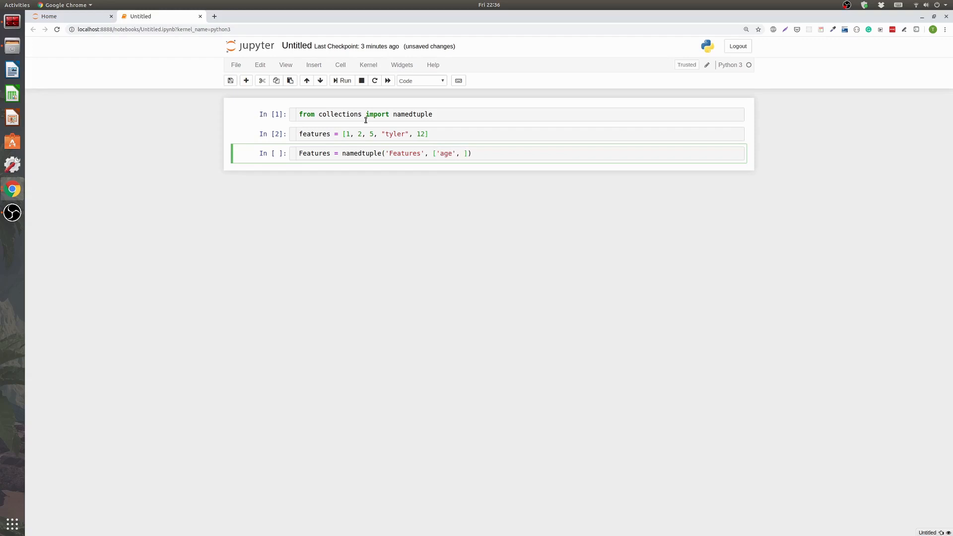
text('ge')
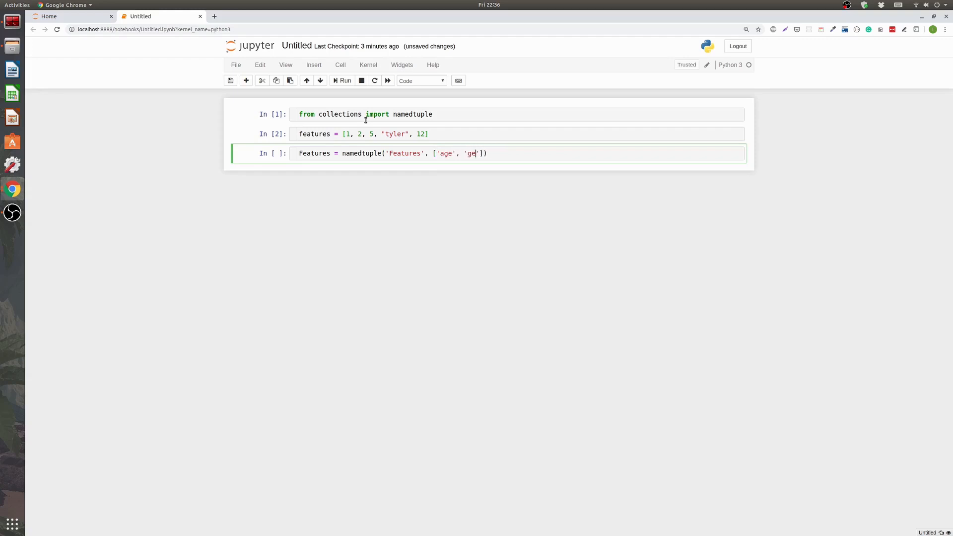
text(nder', '')
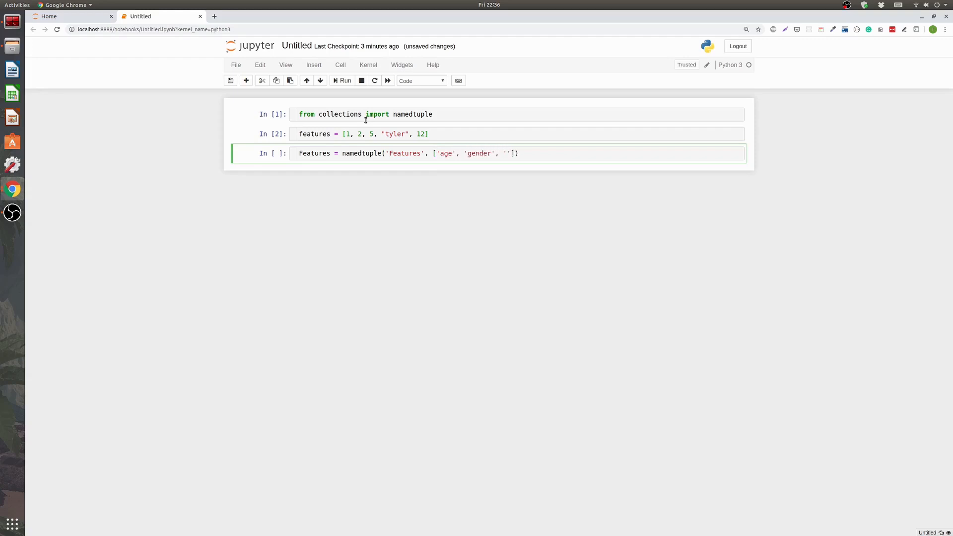
text(name)
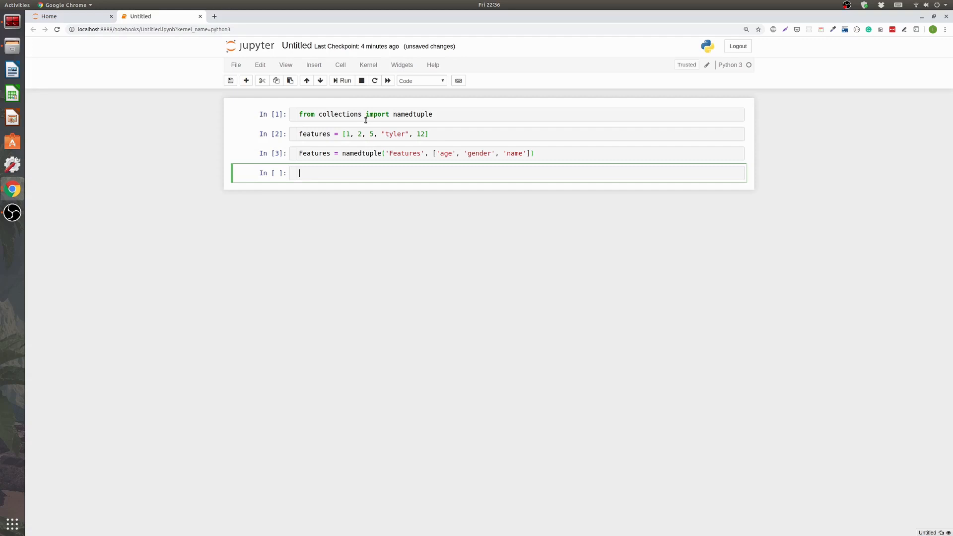
Step: Create row = Features(age=22, gender='male', name='Tyler') and evaluate features[0]
text(row)
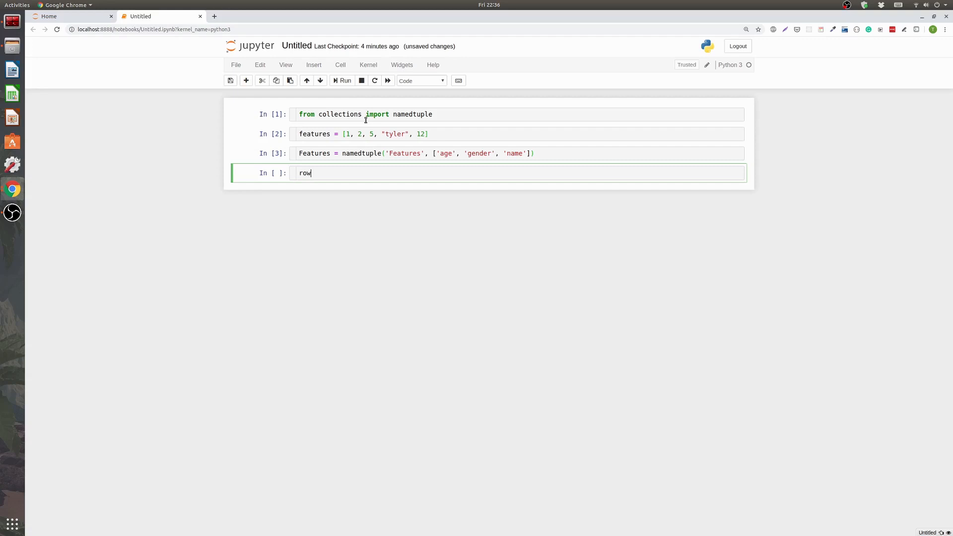
text(=)
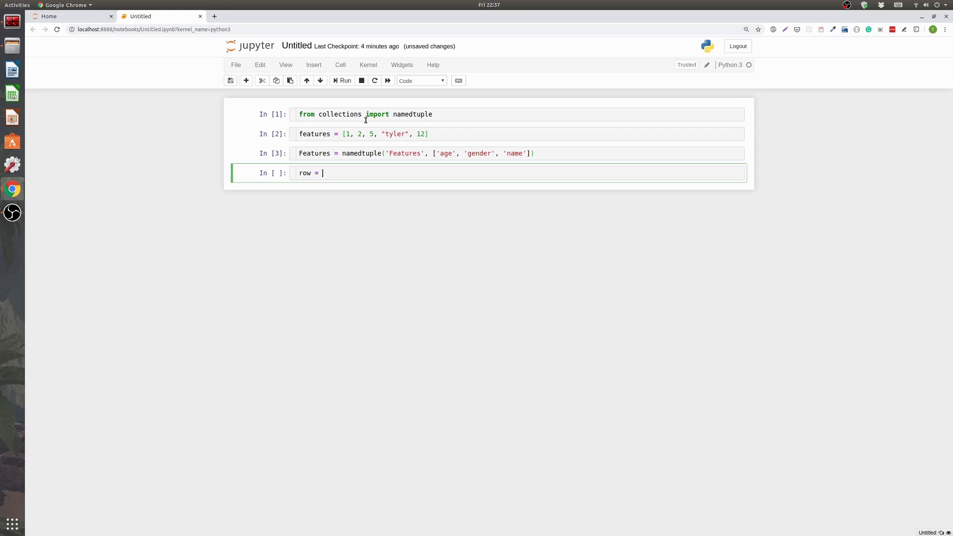
text(Features()
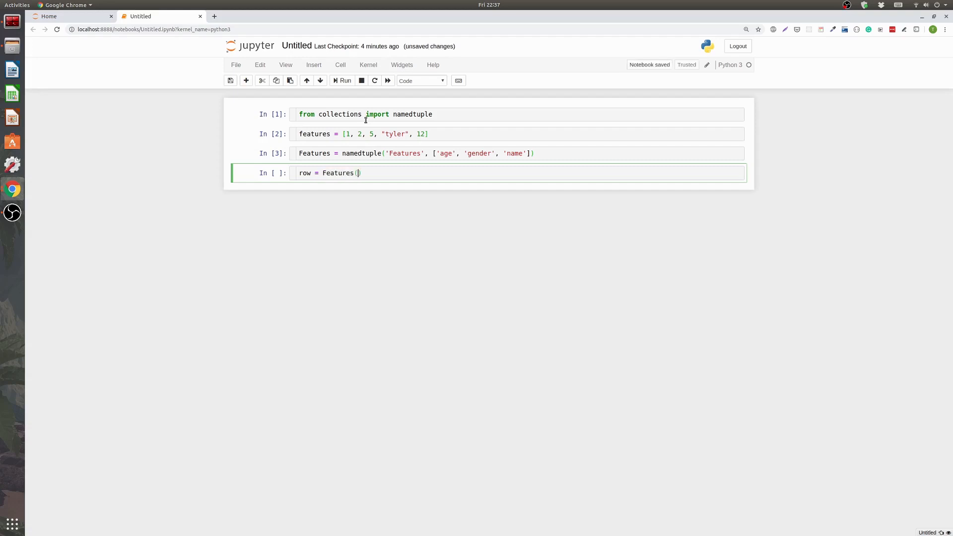
text())
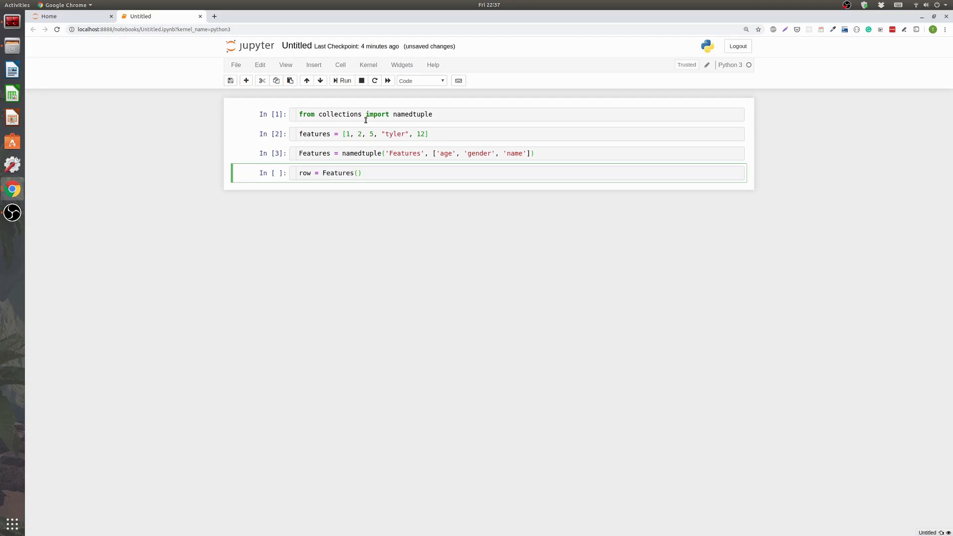
text(age=22,)
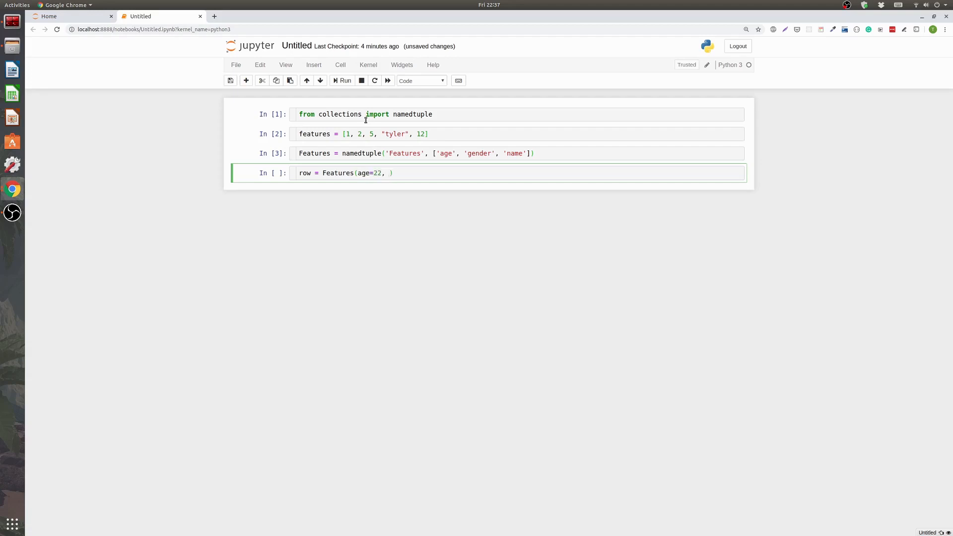
text(gender='man')
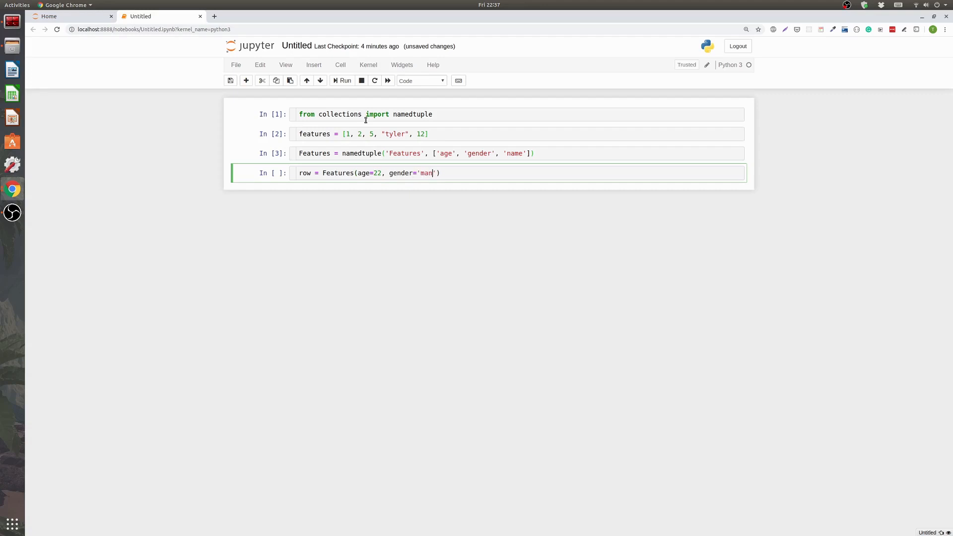
text(le)
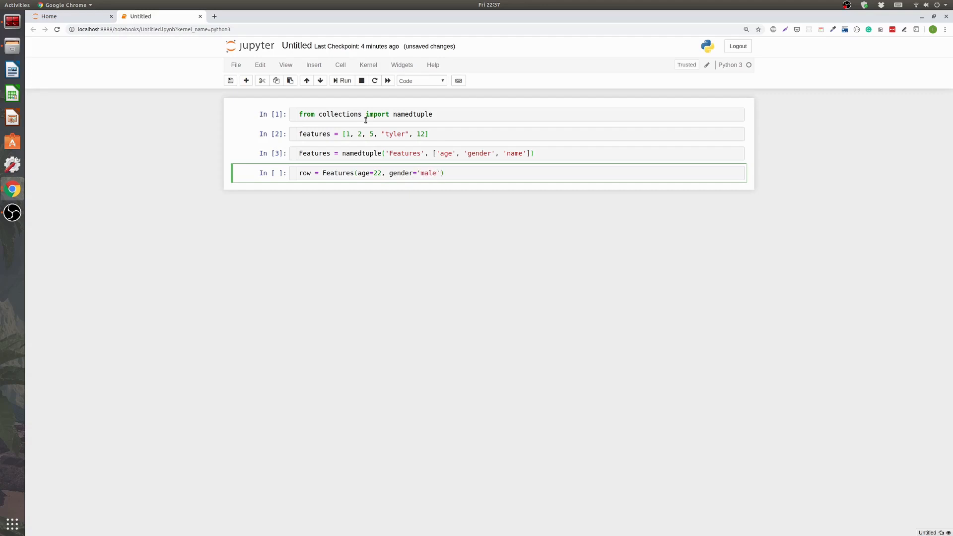
text(, name=")
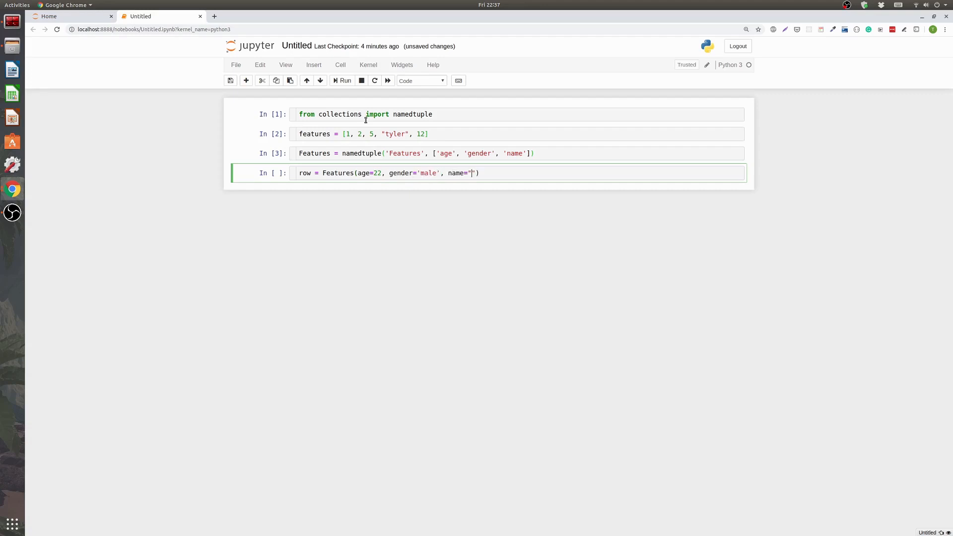
text(Tyler)
text(row)
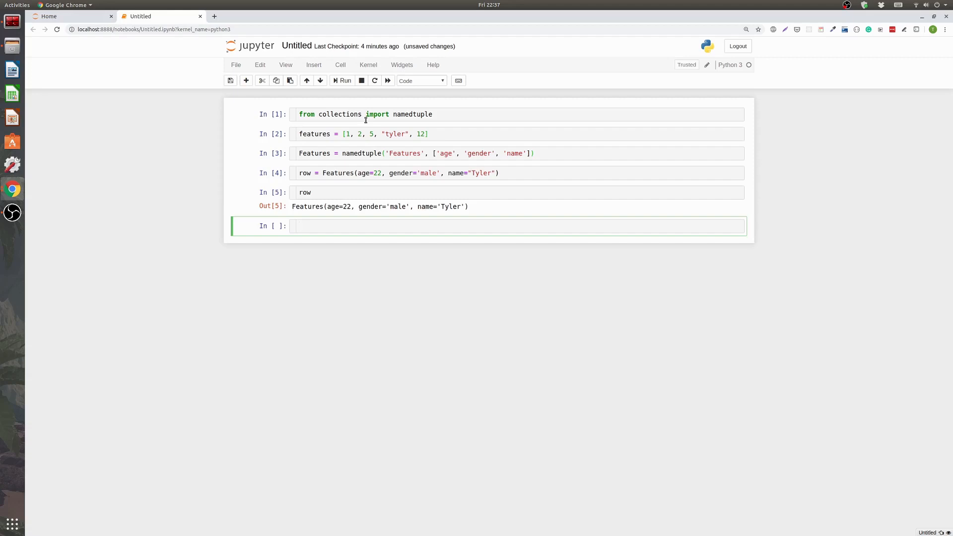
text(feau)
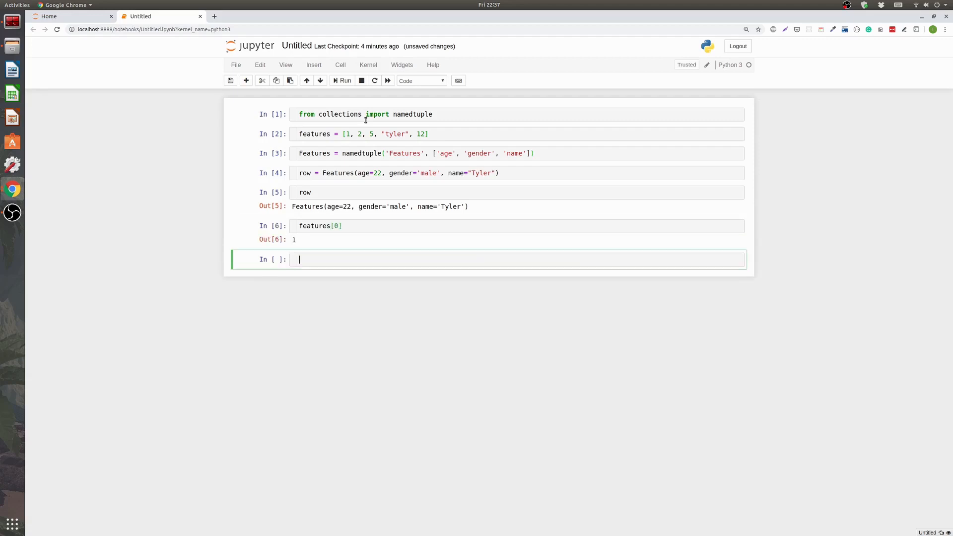
Step: Show row.age (22) and row.gender ('male'), then start a markdown heading cell
text(f)
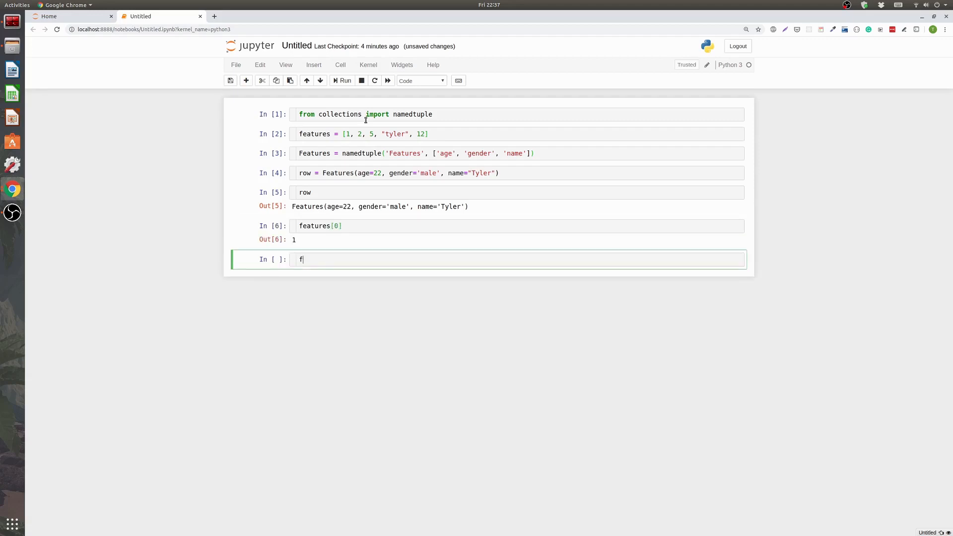
key(Backspace)
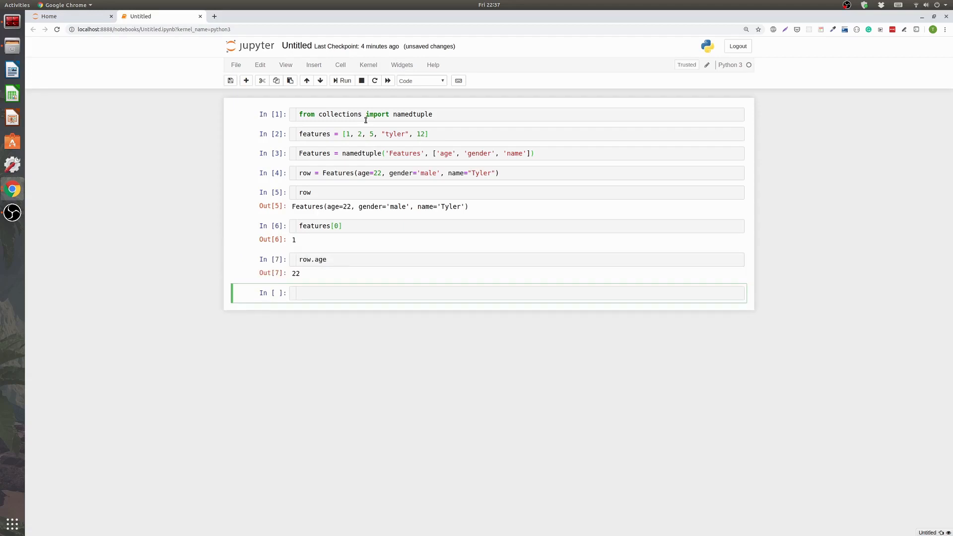
text(row.gender)
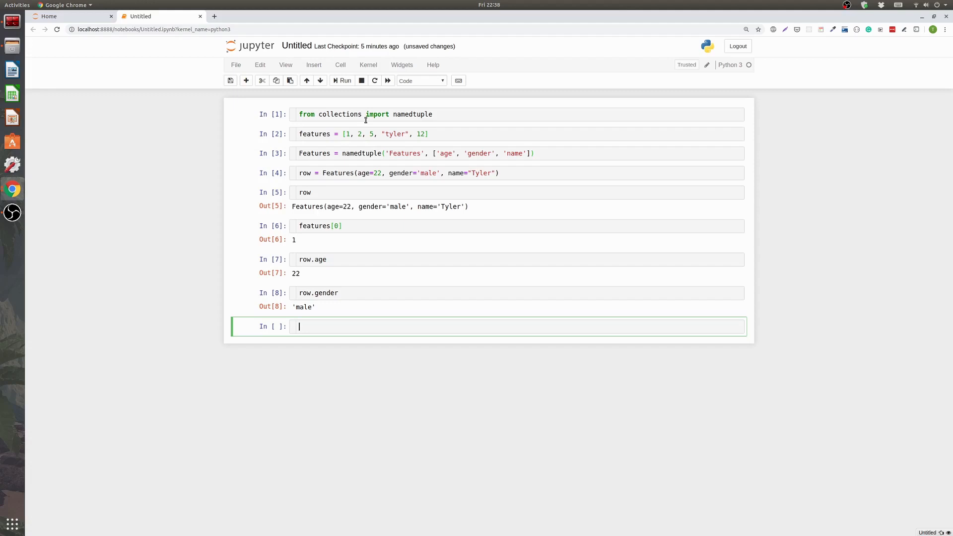
text(##)
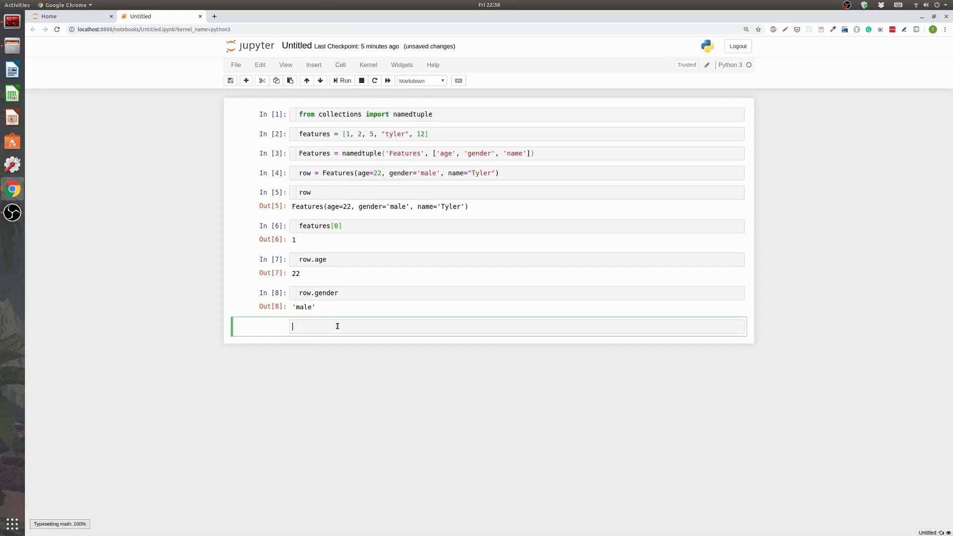
Step: Add a ## COUNTER heading and import Counter from collections
text(## COUN)
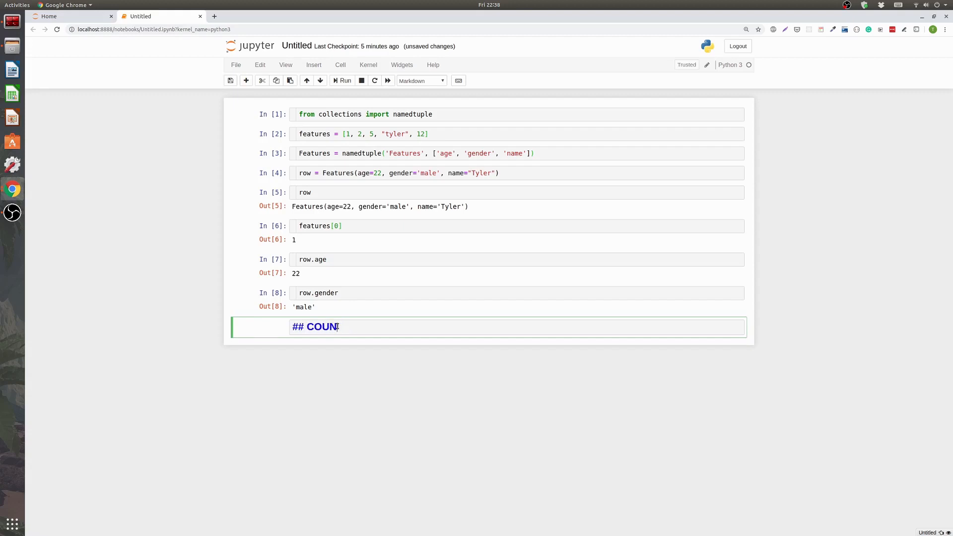
key(shift+enter)
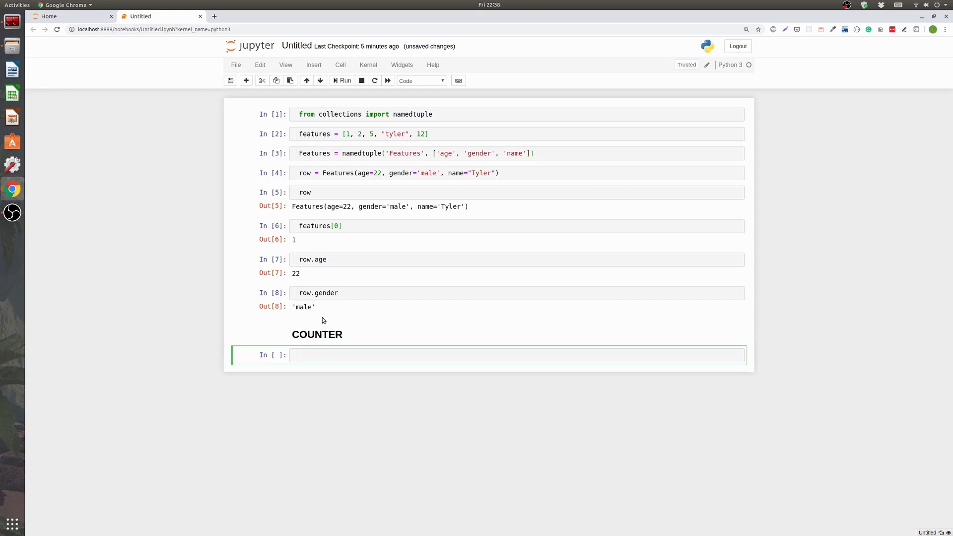
mouse_move(306, 321)
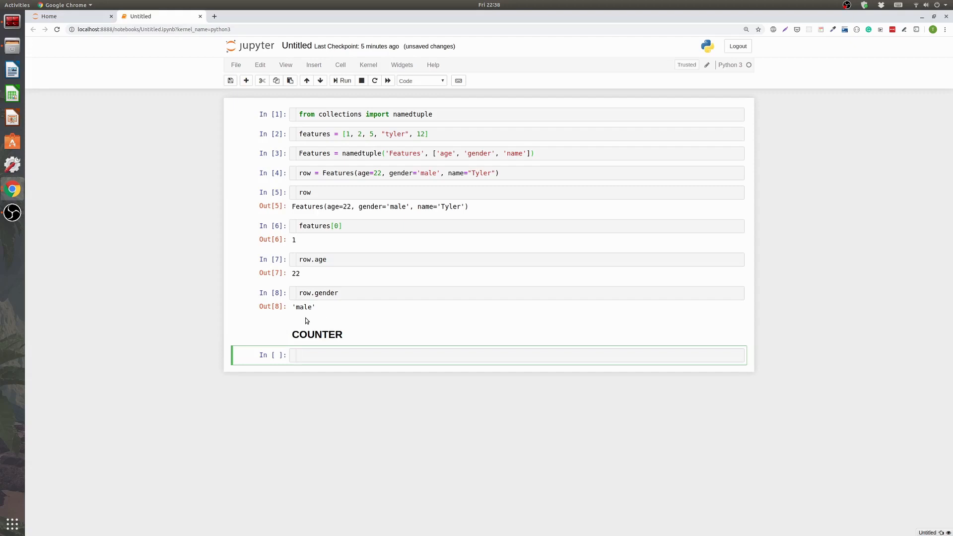
text(from)
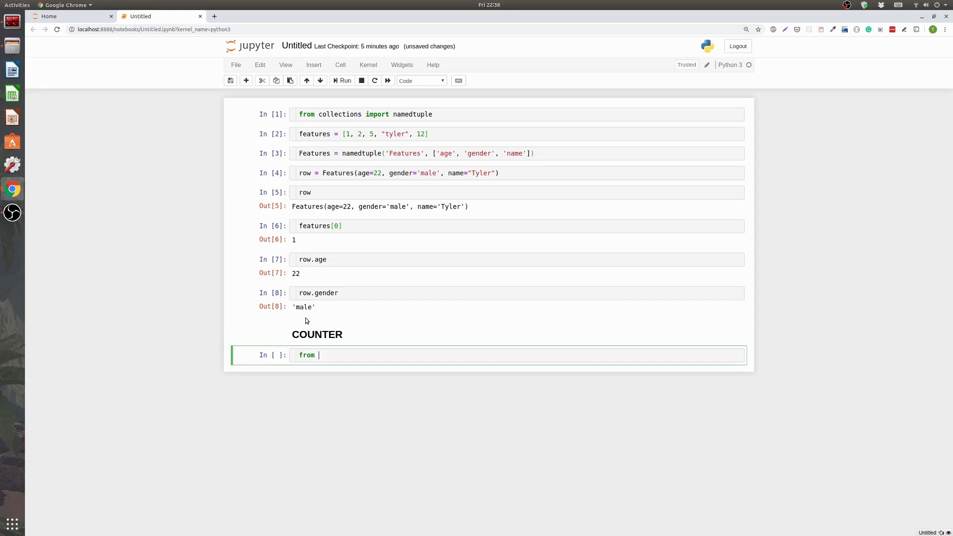
text(collections import Counter)
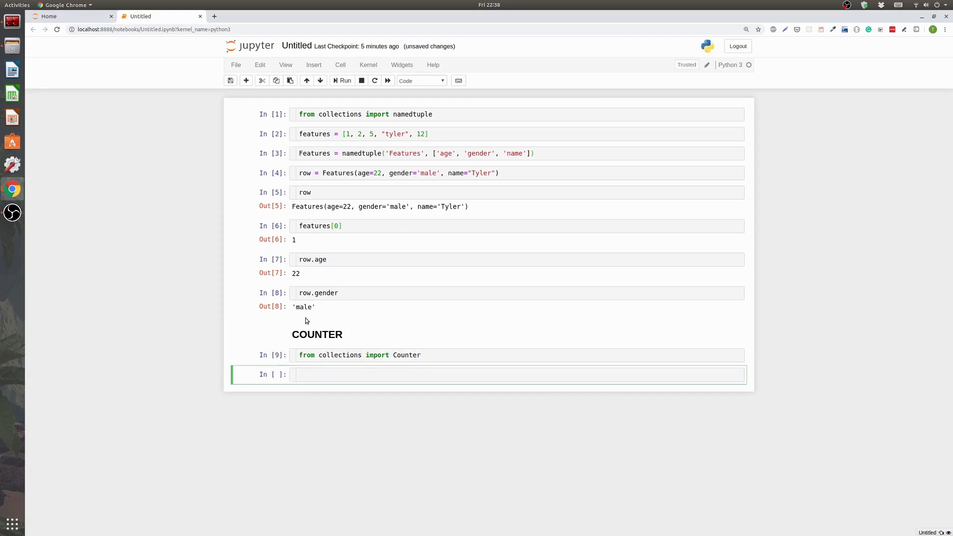
Step: Define an age list of integers such as 22, 21, 12 and 14
text(age =)
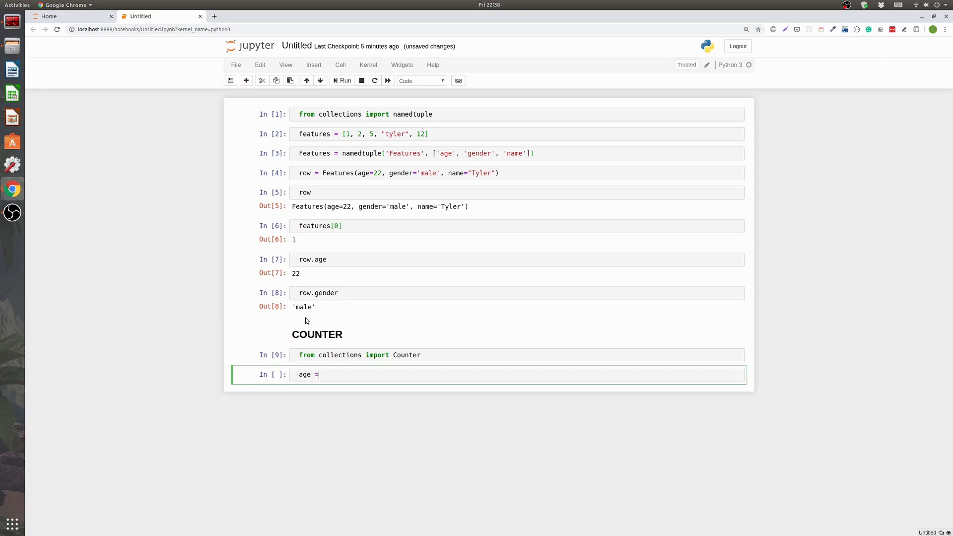
text([22,)
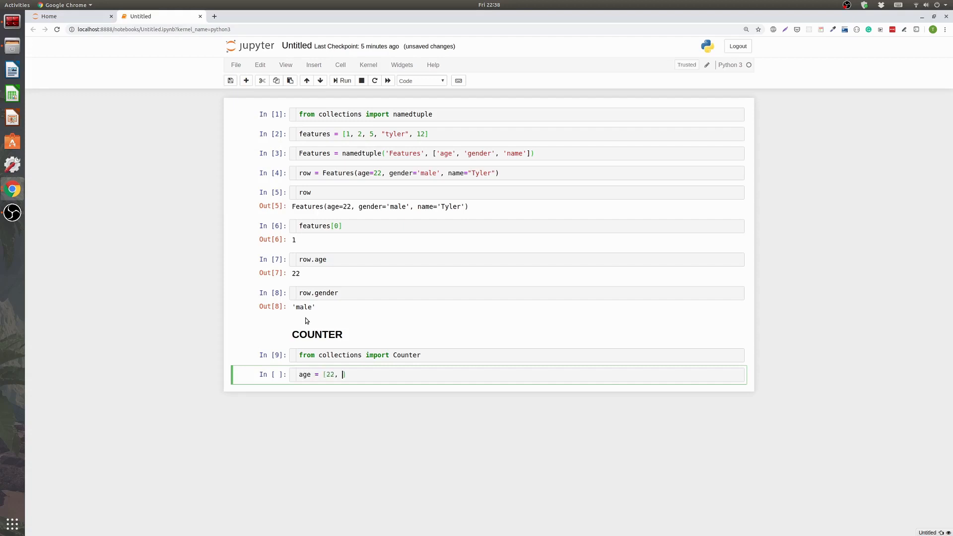
text(21, 12, 15, 13,)
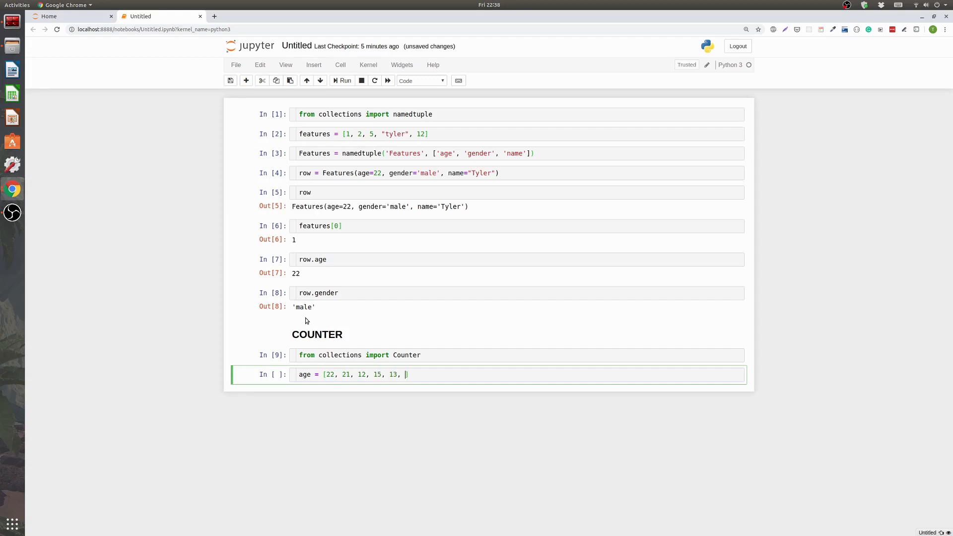
text(22, 22, 22,)
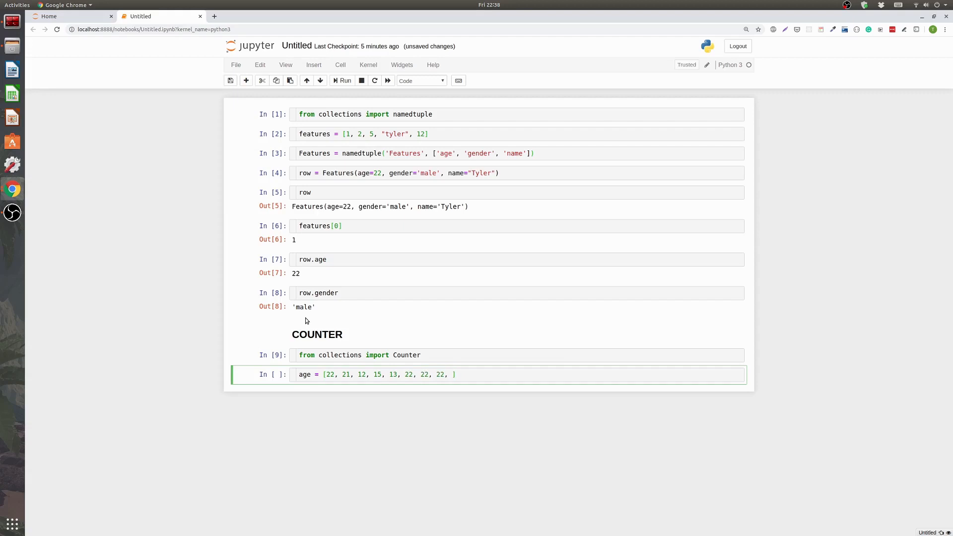
text(-1, 2)
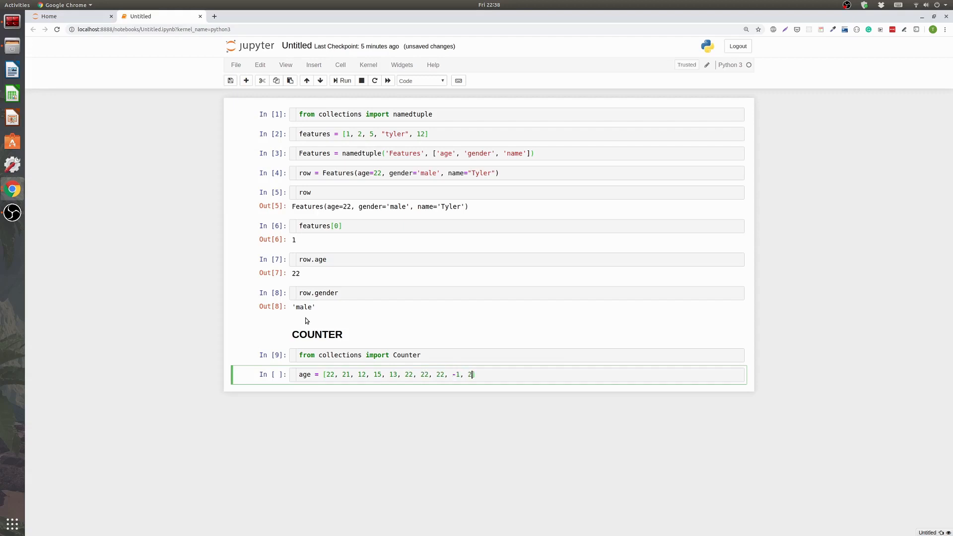
text(03,)
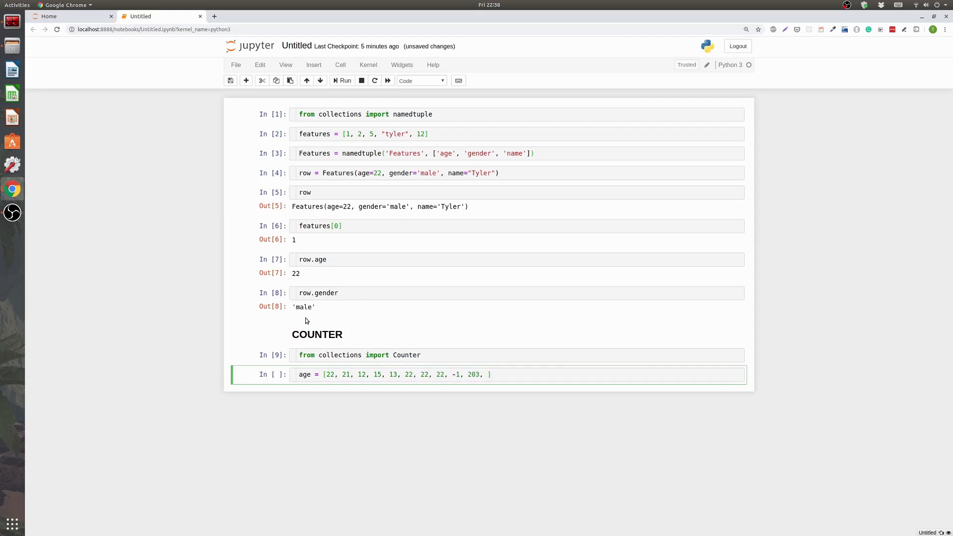
text(14, 15)
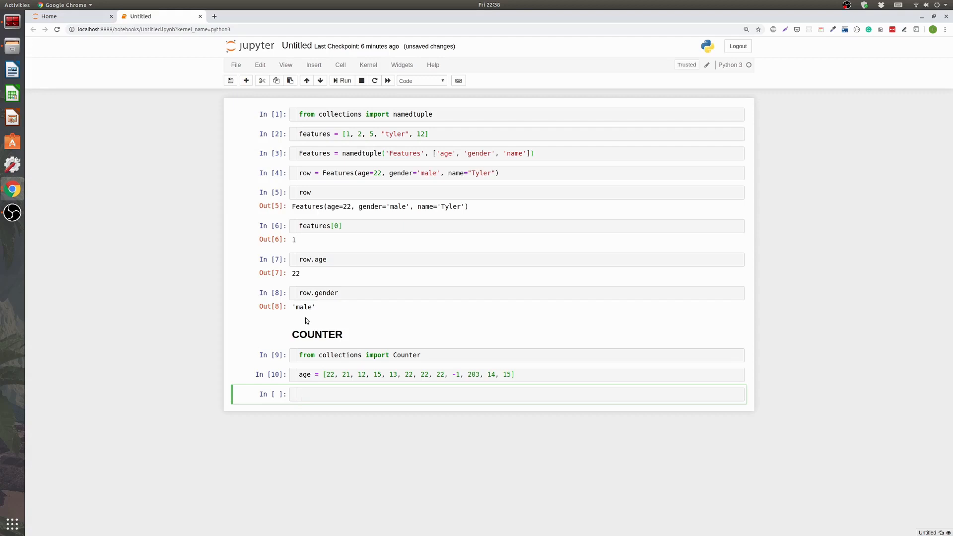
Step: Store Counter(age) as value_counts and inspect its counts, with 22 appearing four times
text(value)
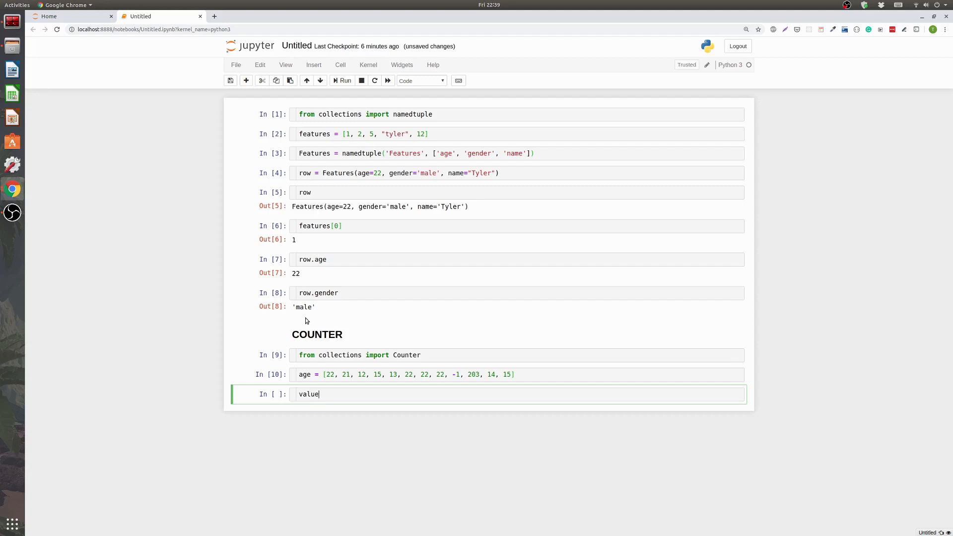
text(_co)
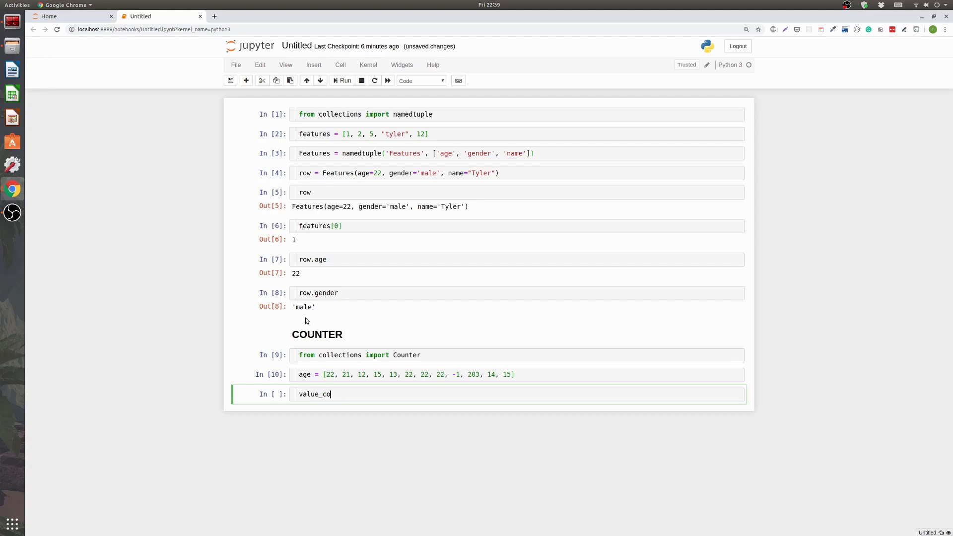
text(unts = Counter(age)
text(value_counts)
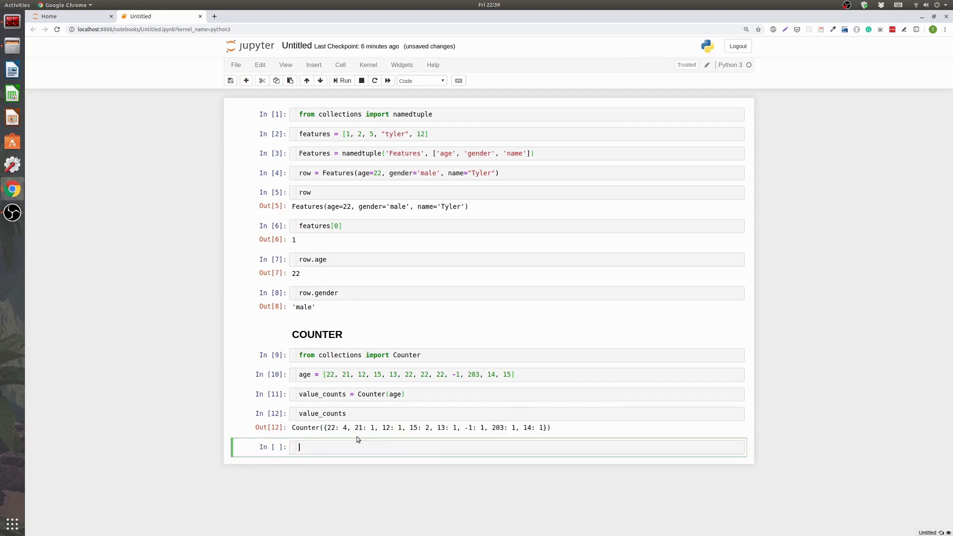
double_click(340, 428)
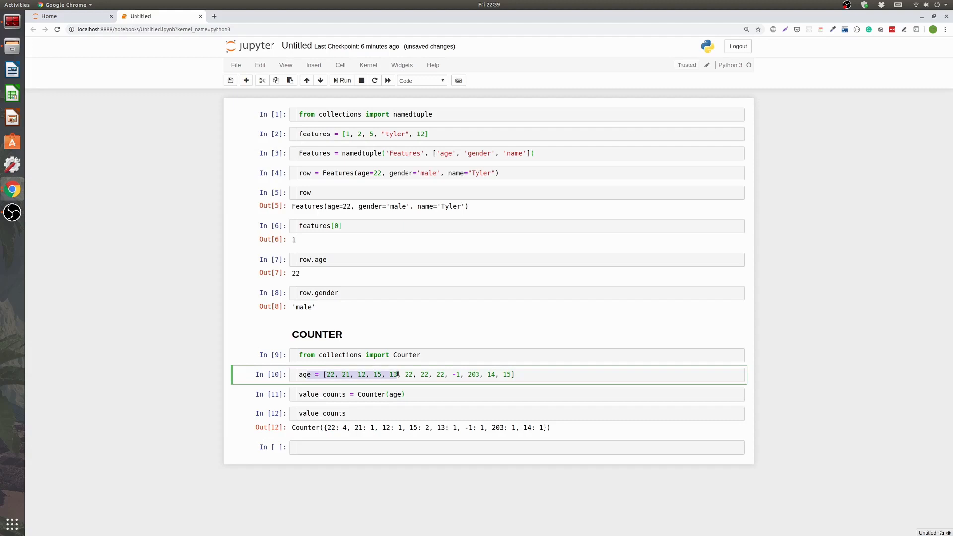
click(344, 428)
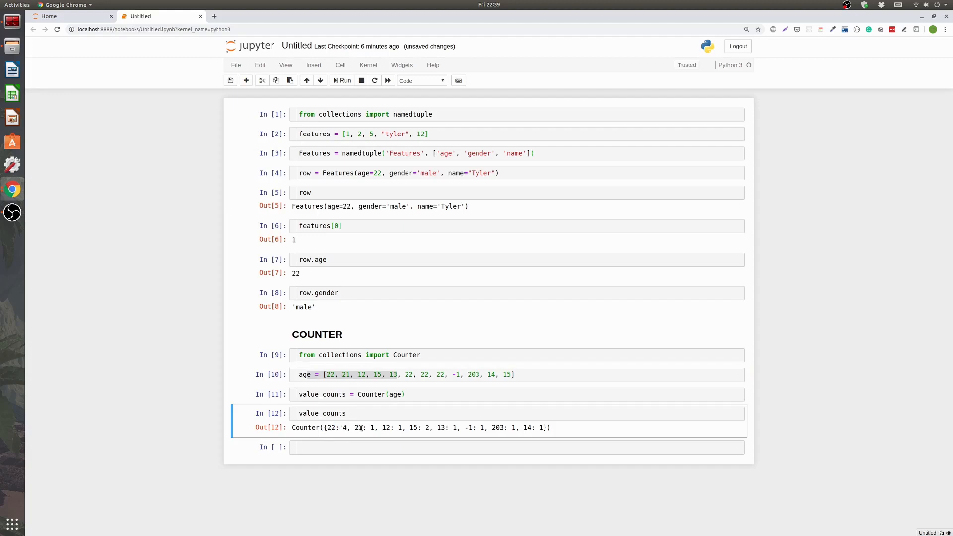
drag(351, 427, 474, 428)
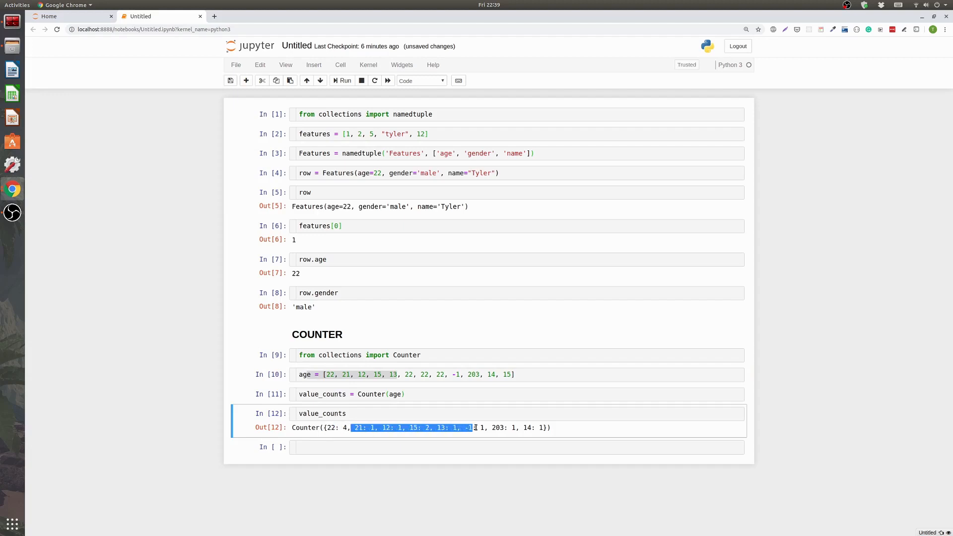
click(397, 427)
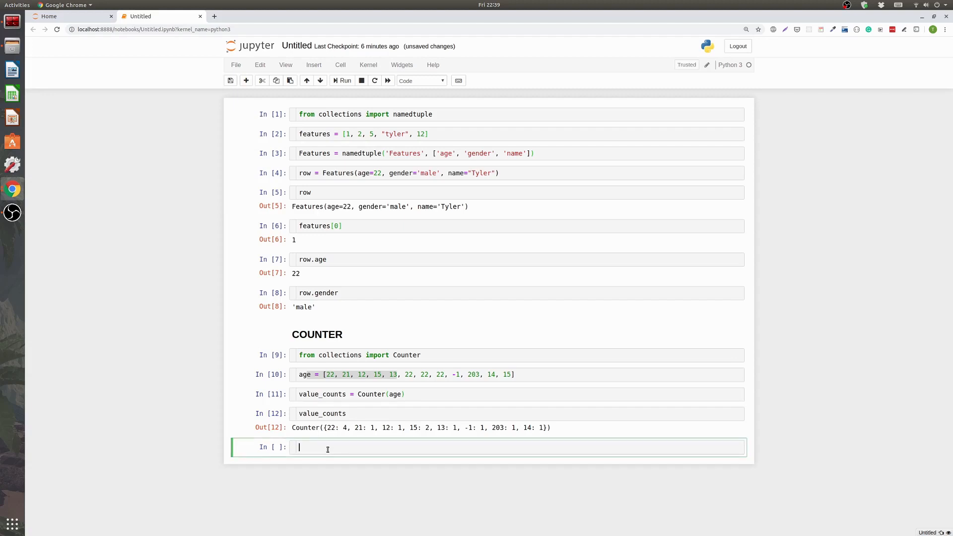
Step: Run value_counts.most_common(2), returning [(22, 4), (15, 2)]
text(value_counts.)
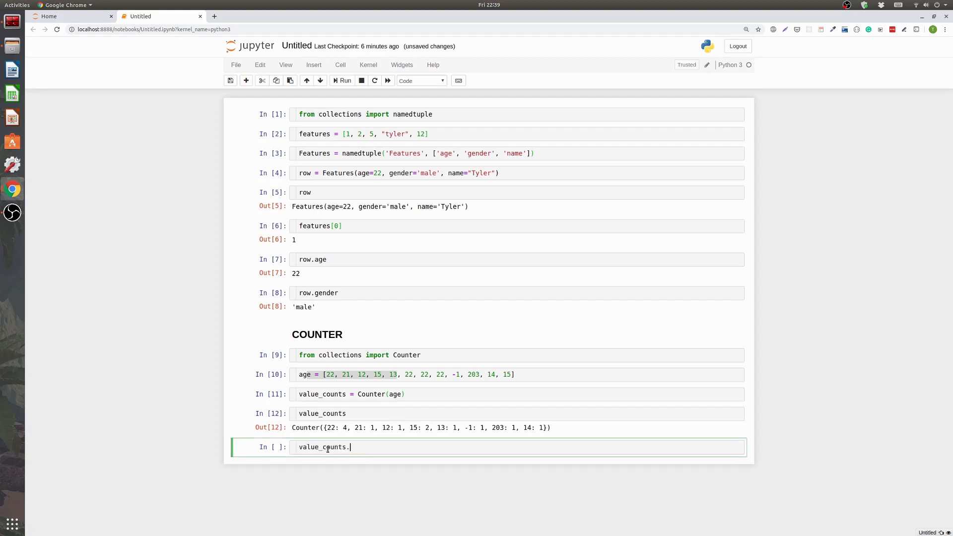
text(most_common(2)
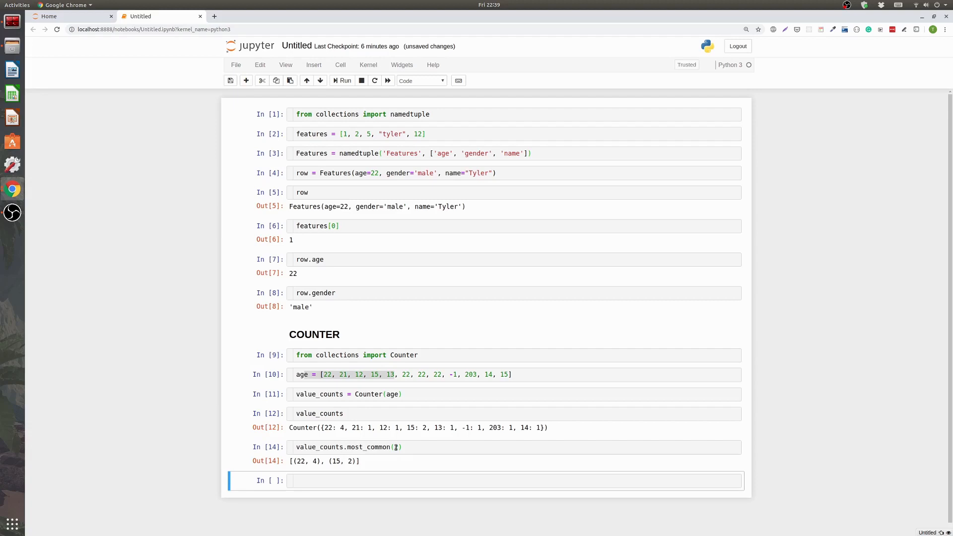
mouse_move(350, 476)
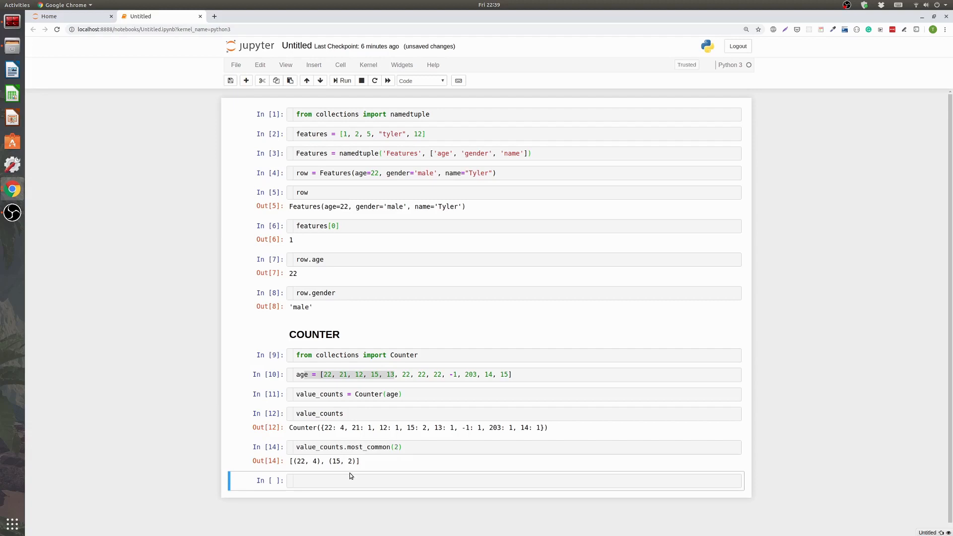
click(349, 481)
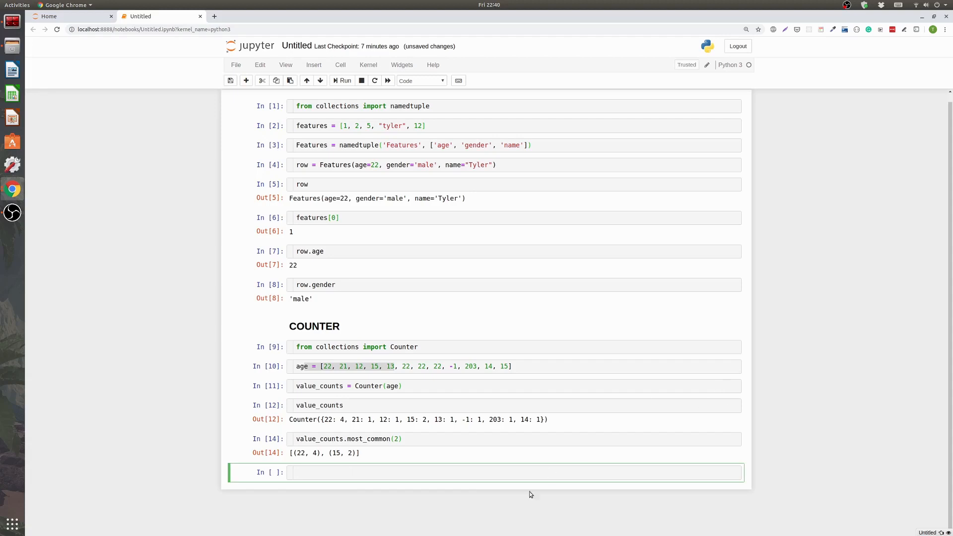
click(360, 473)
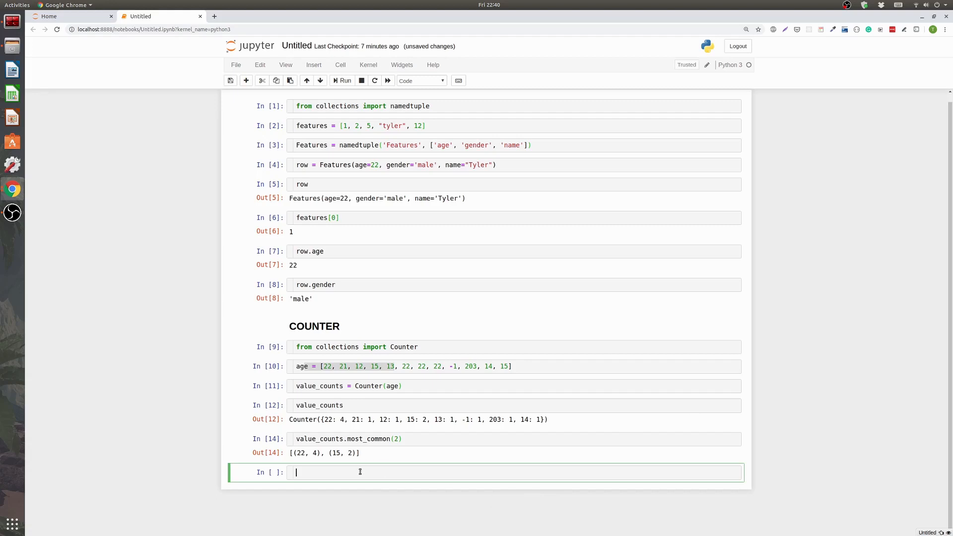
Step: Add a ## DEFAULT DICT markdown heading
text(##)
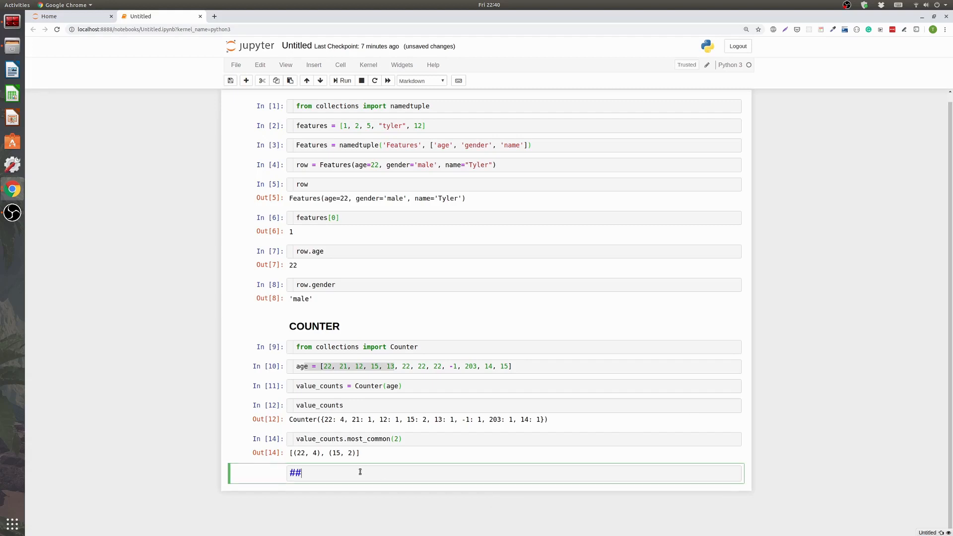
text(DEFA)
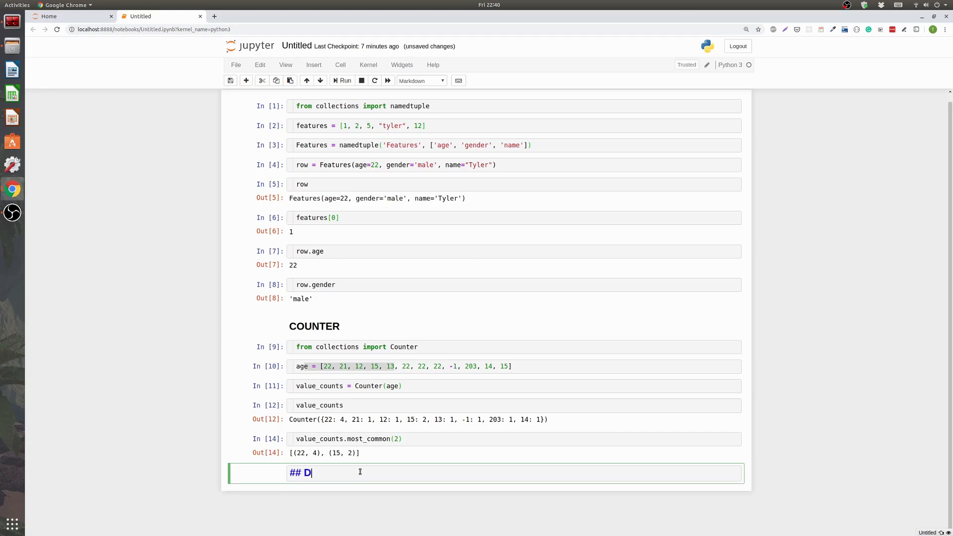
text(EFAULT DICT)
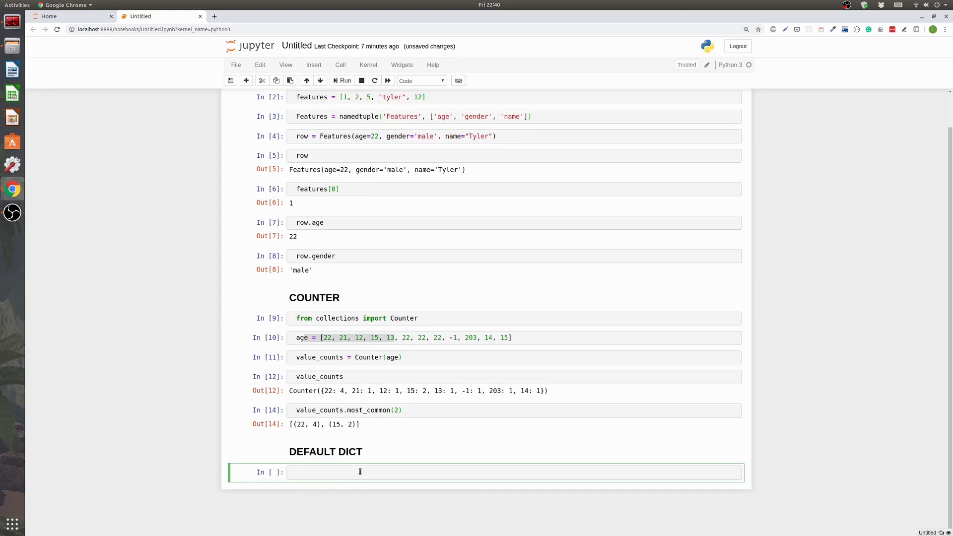
Step: Import defaultdict from collections and begin defining my_default_dict
text(from collections)
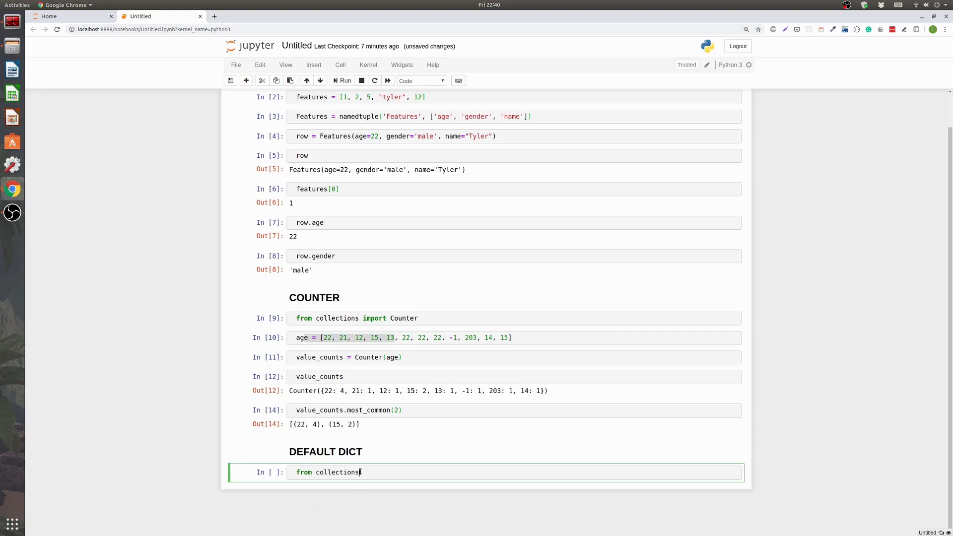
text(import defaultdict)
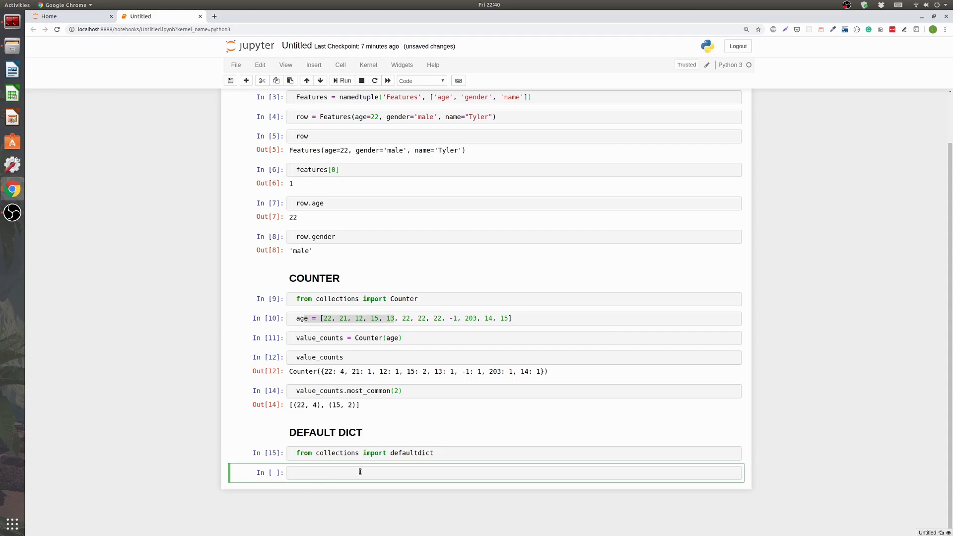
text(my_defaul)
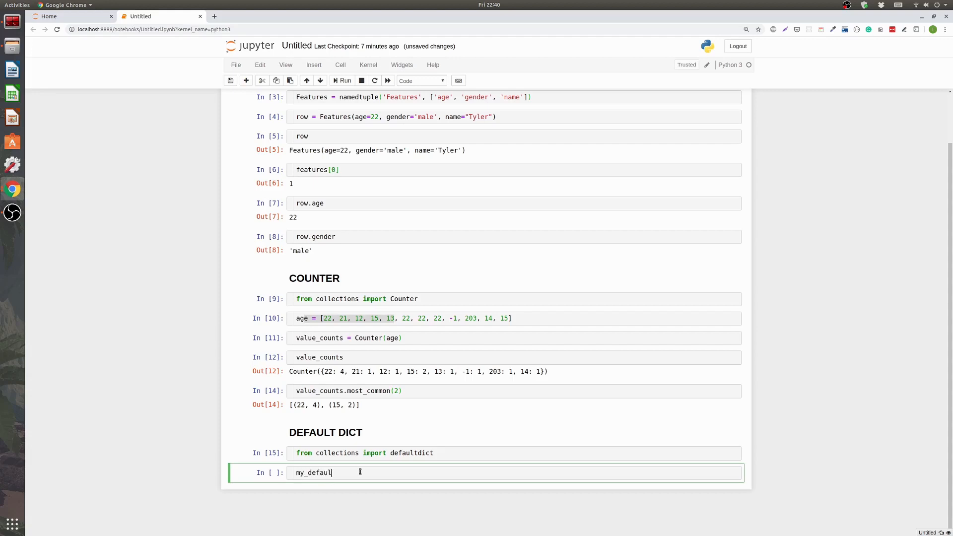
Step: Define my_default_dict = defaultdict(list) and look up missing key 'ages', getting []
text(_dict)
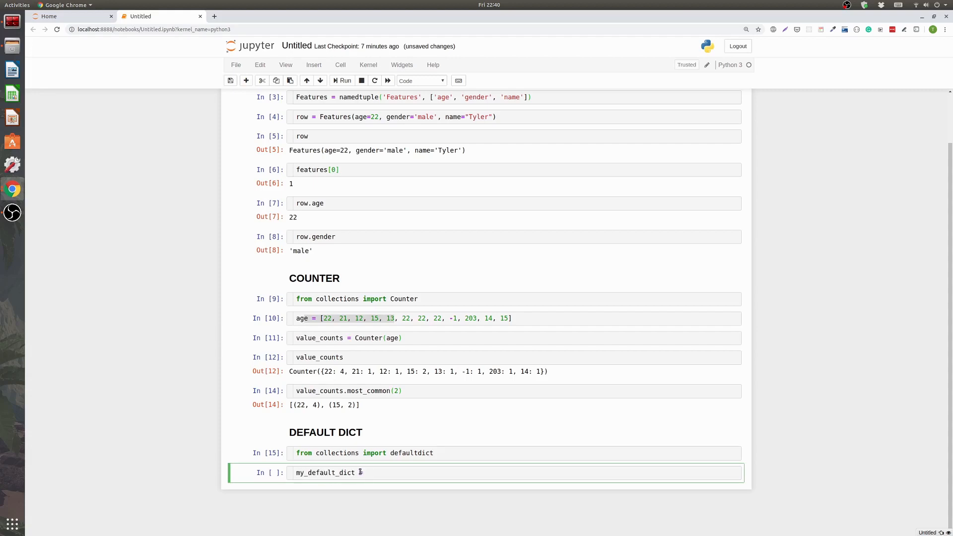
text(= defaultdict(;i)
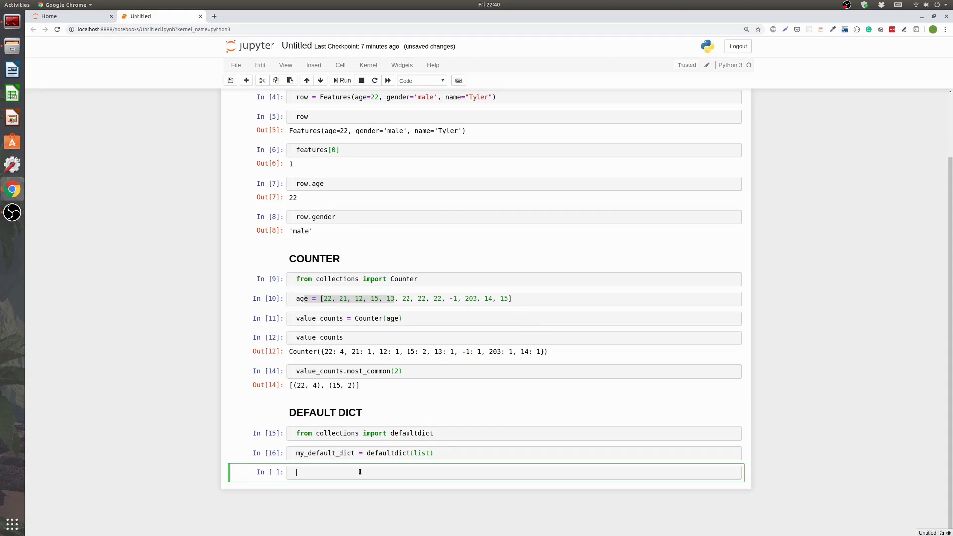
text(my_default_dict["tyler)
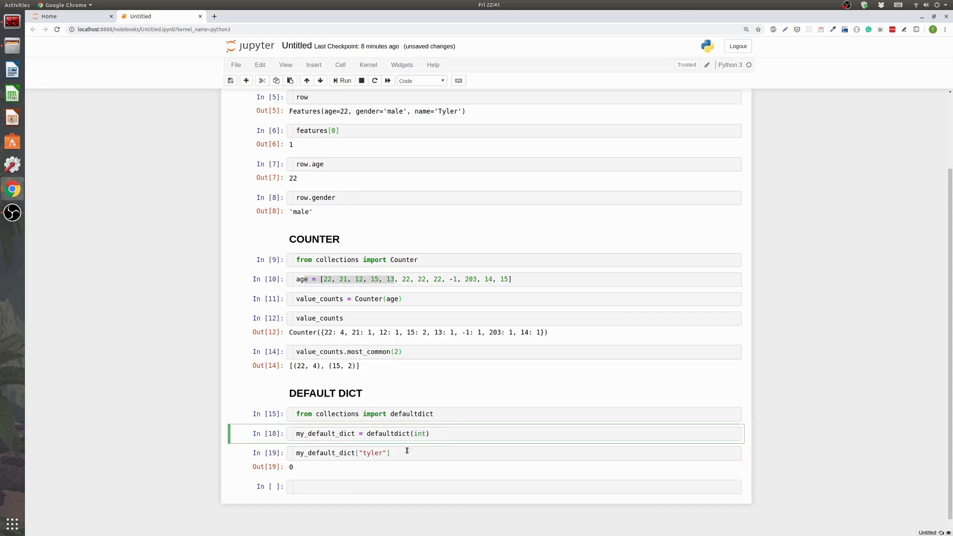
click(351, 452)
text(ages)
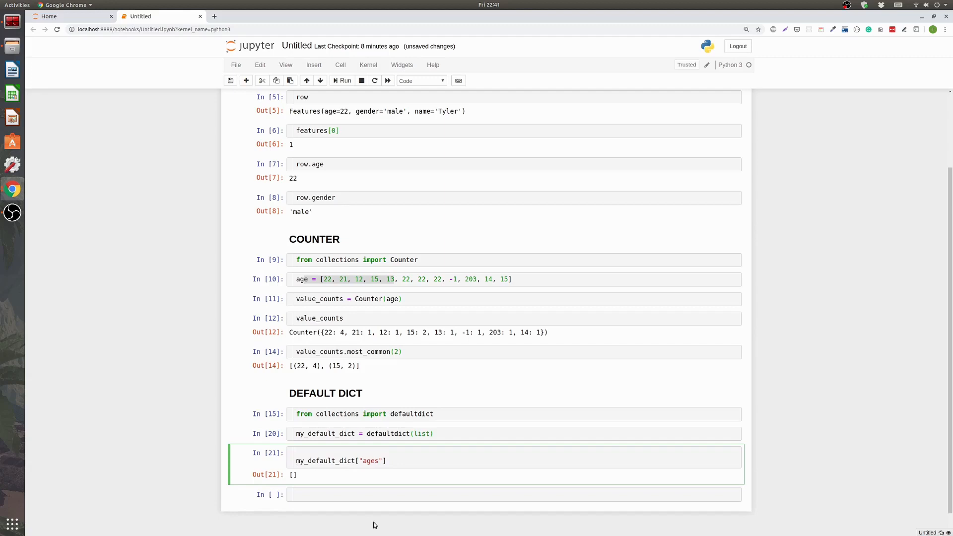
Step: Append 1–5 to my_default_dict['ages'] in a for loop, showing [1, 2, 3, 4, 5]
text(from)
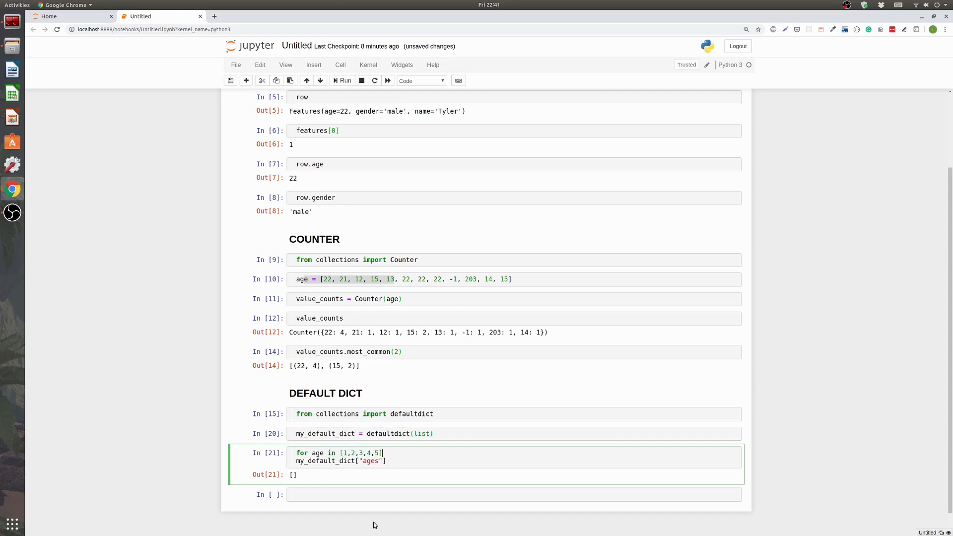
text(:)
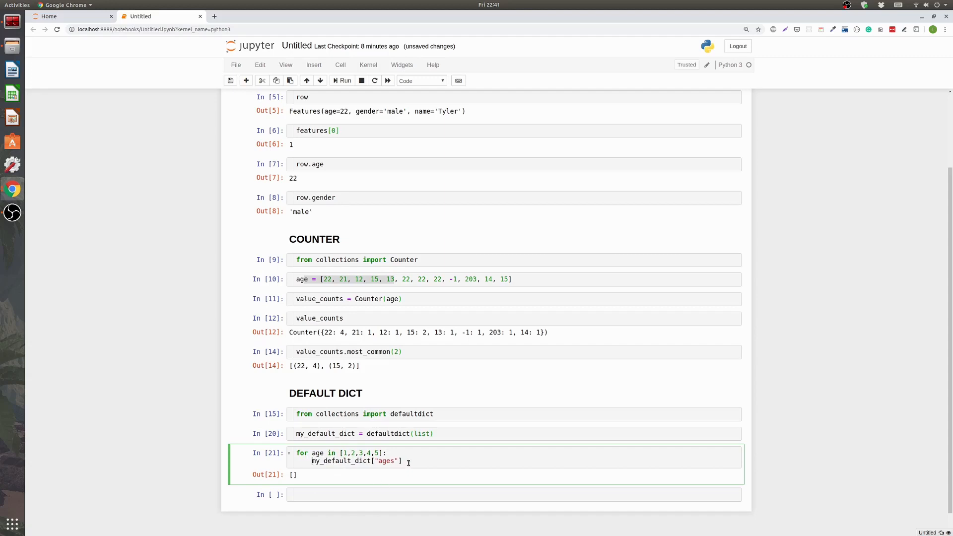
text(.append(age)
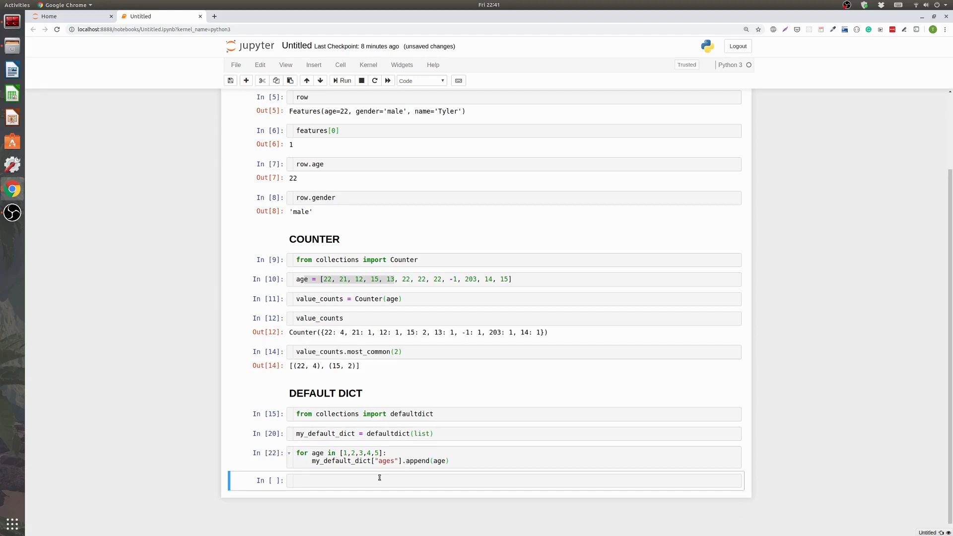
text(my_default_dict["ages)
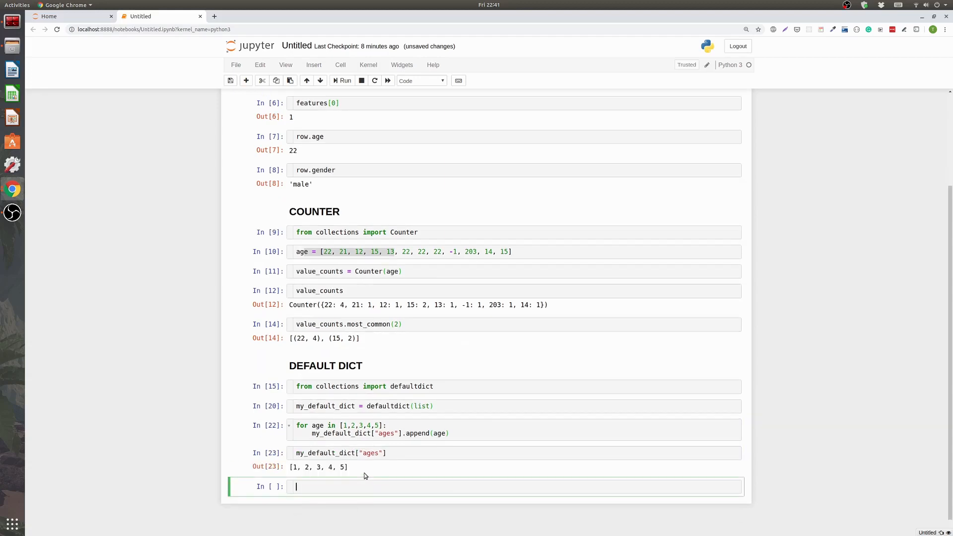
click(341, 452)
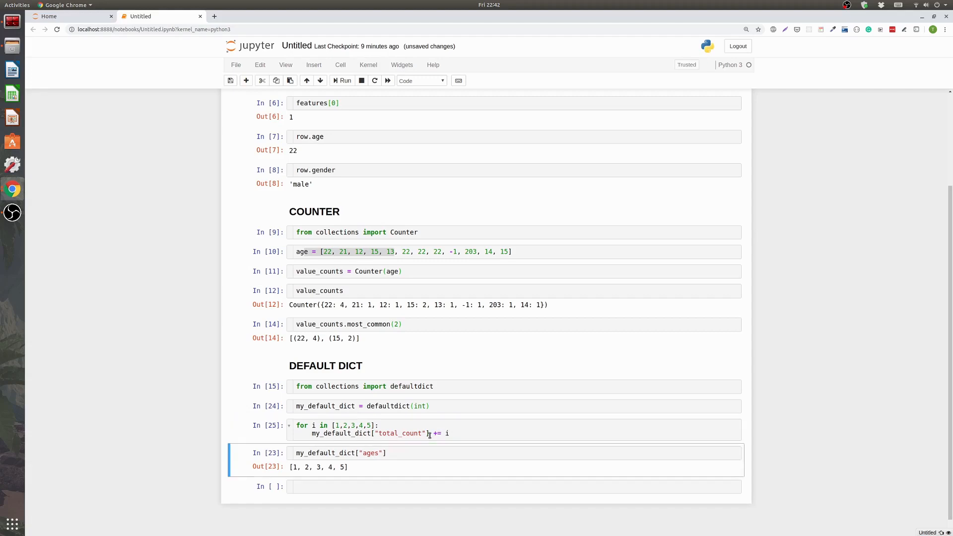
Step: Rename the "ages" key to "total_count" in the defaultdict(int) lookup
double_click(371, 452)
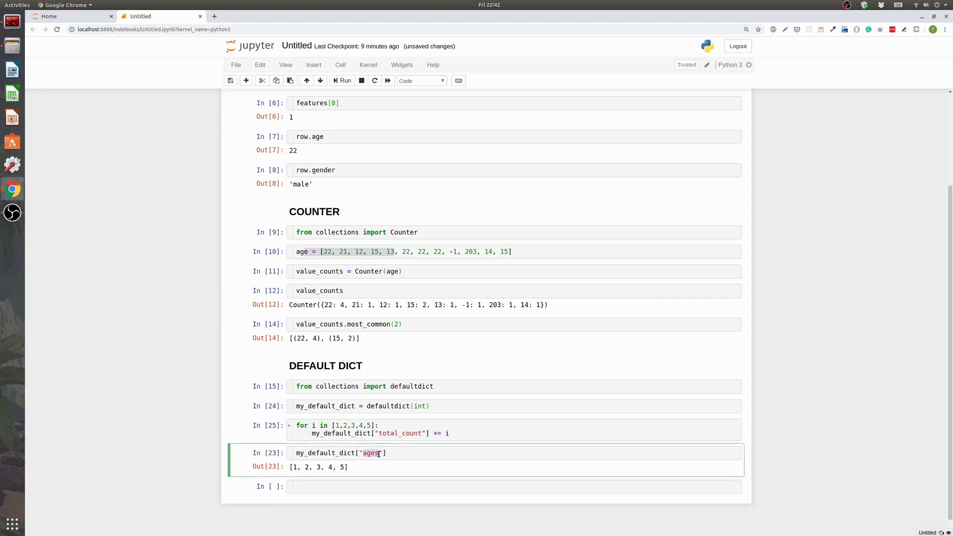
text(t)
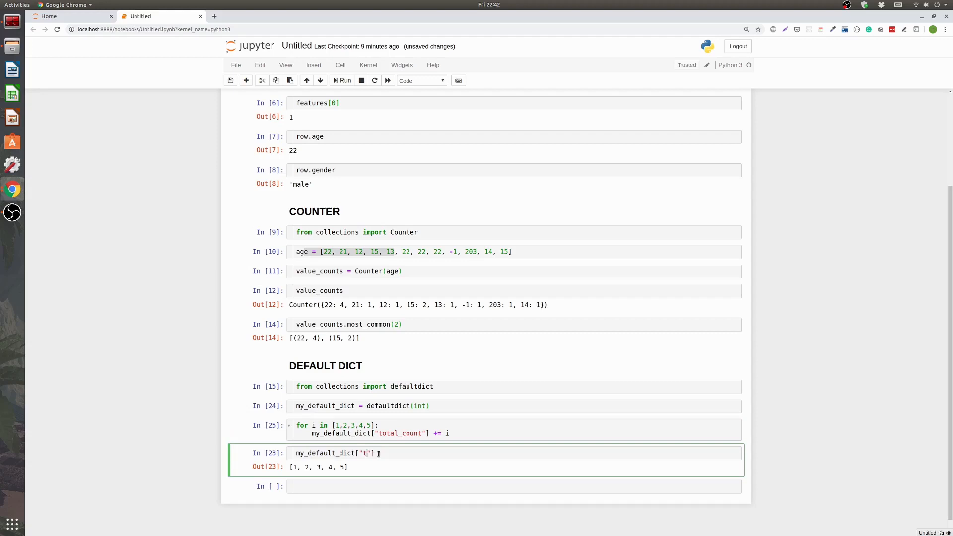
text(otal_count)
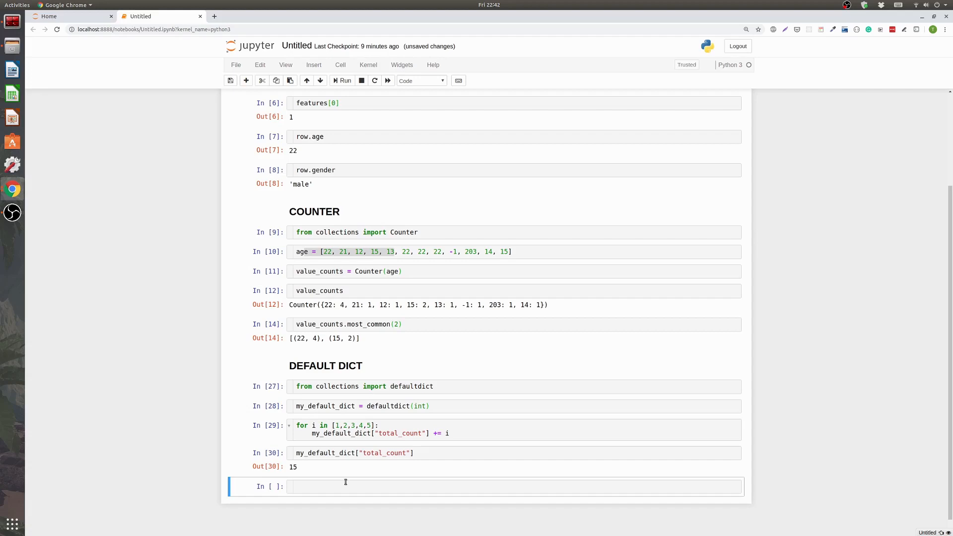
click(344, 486)
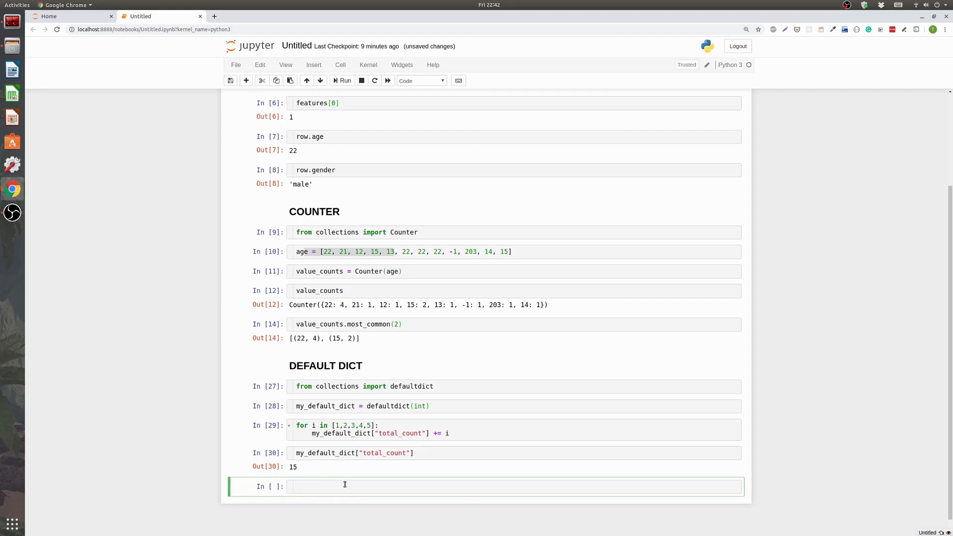
mouse_move(338, 478)
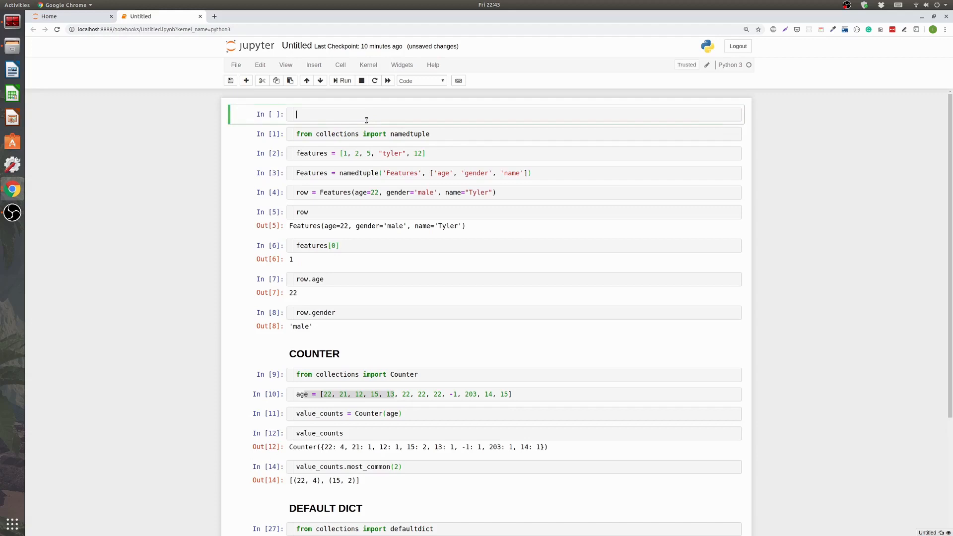
Step: Add a "## NAMED TUPLE" Markdown heading at the top and scroll through the notebook
text(## NAMED TU)
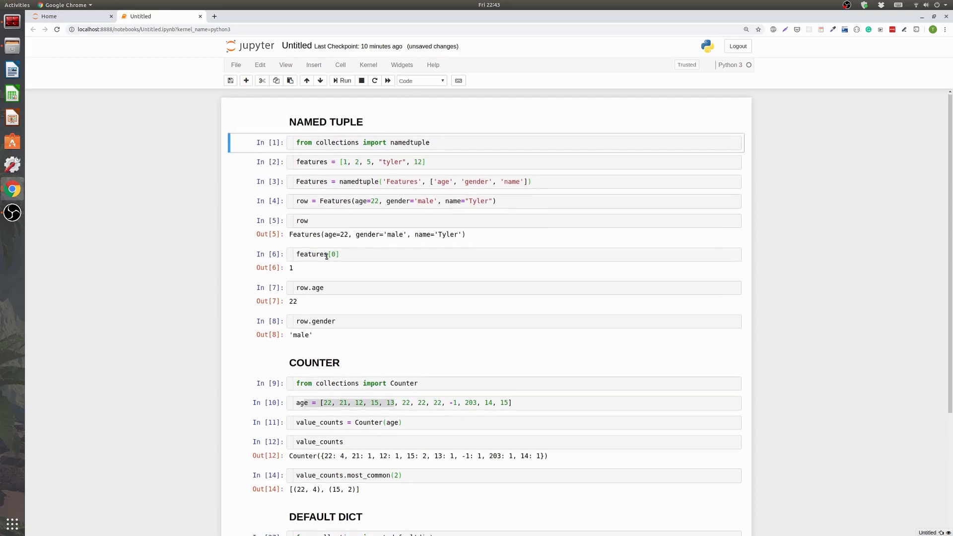
scroll(down, 3)
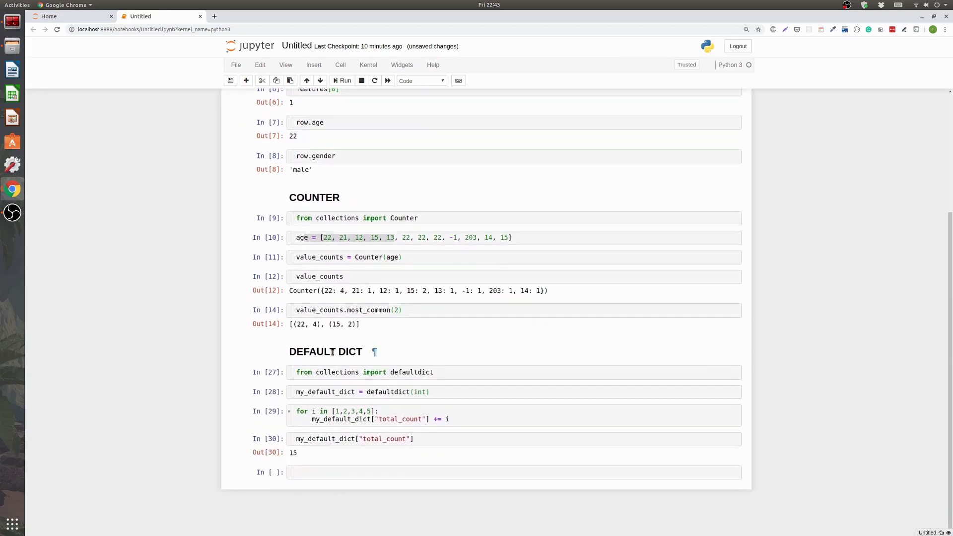
mouse_move(383, 324)
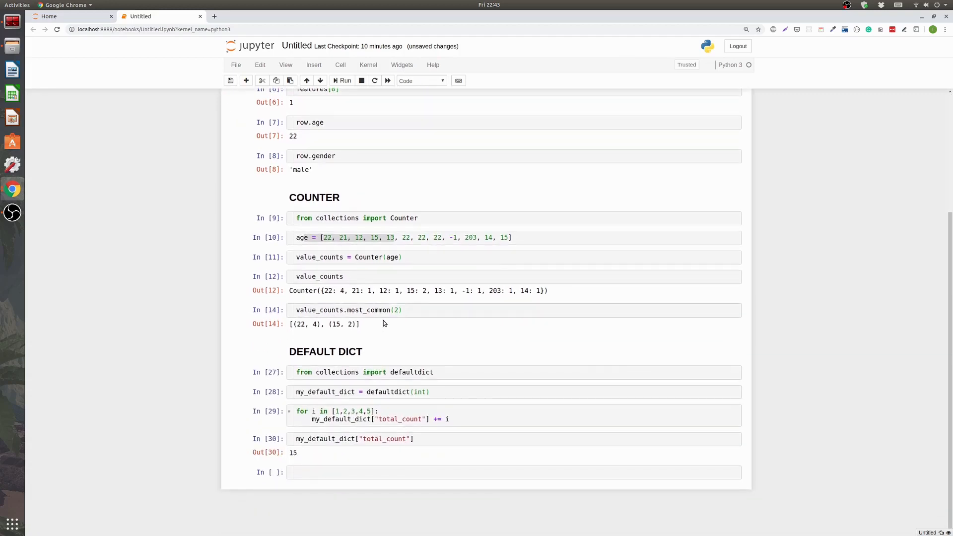
mouse_move(328, 298)
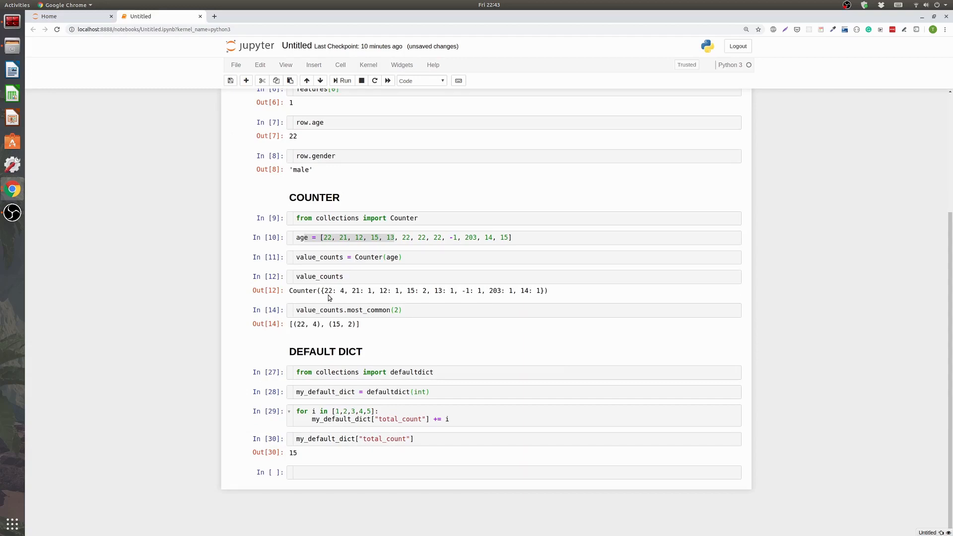